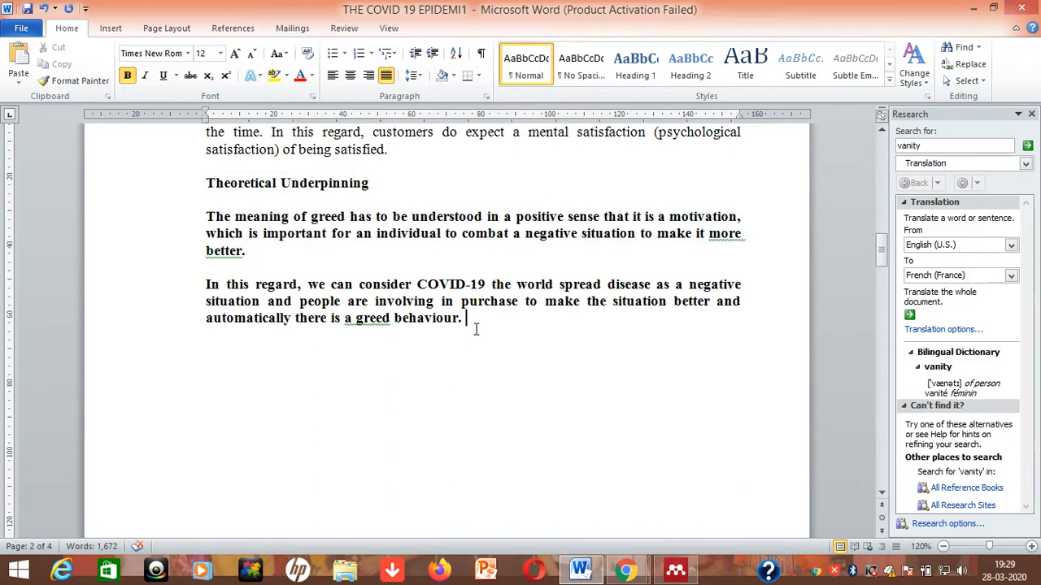
Step: Write 'Research Question 1: Will a greed behaviour make the situation better?' below the greed paragraph and begin Question 2
{"action": "left_click_drag", "start_coordinate": [205, 283], "coordinate": [461, 317]}
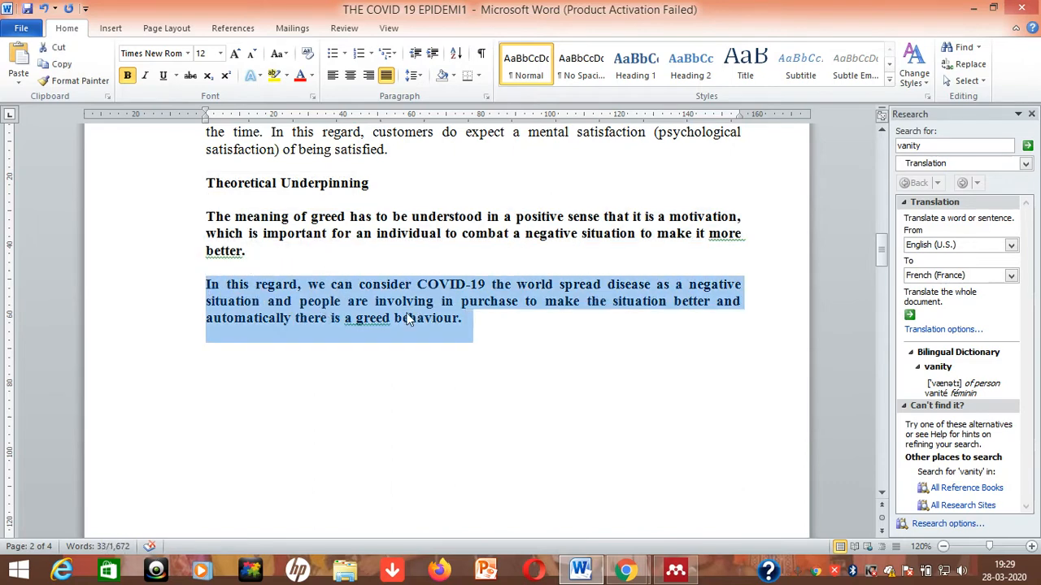
{"action": "left_click", "coordinate": [465, 317]}
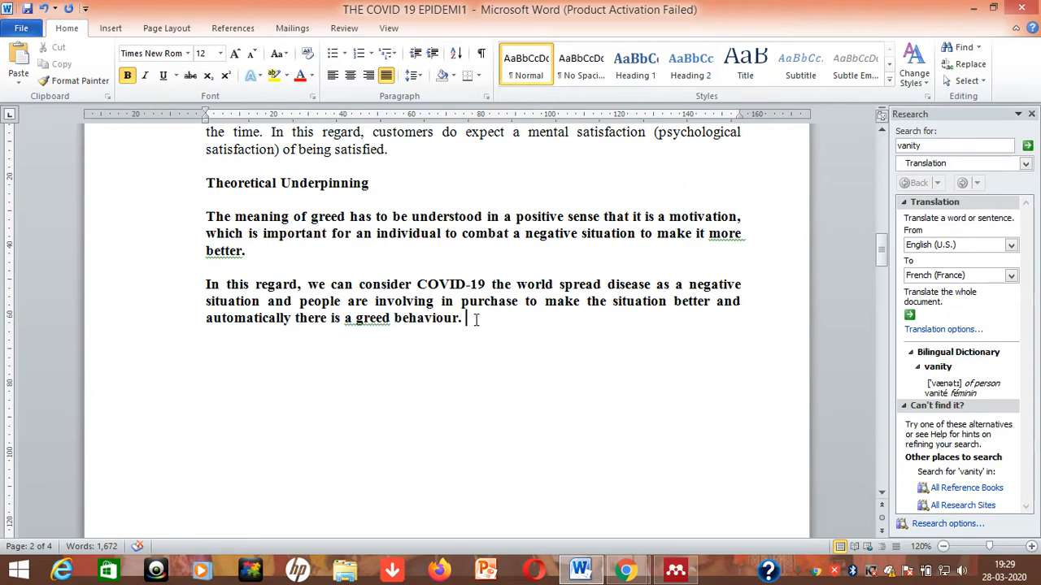
{"action": "type", "text": "Research Que"}
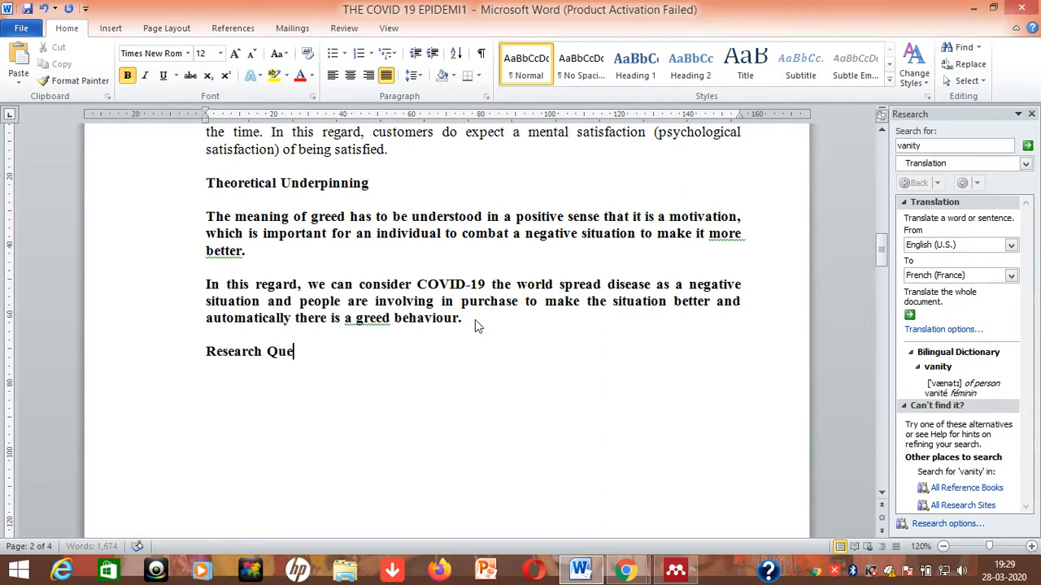
{"action": "type", "text": "stion 1"}
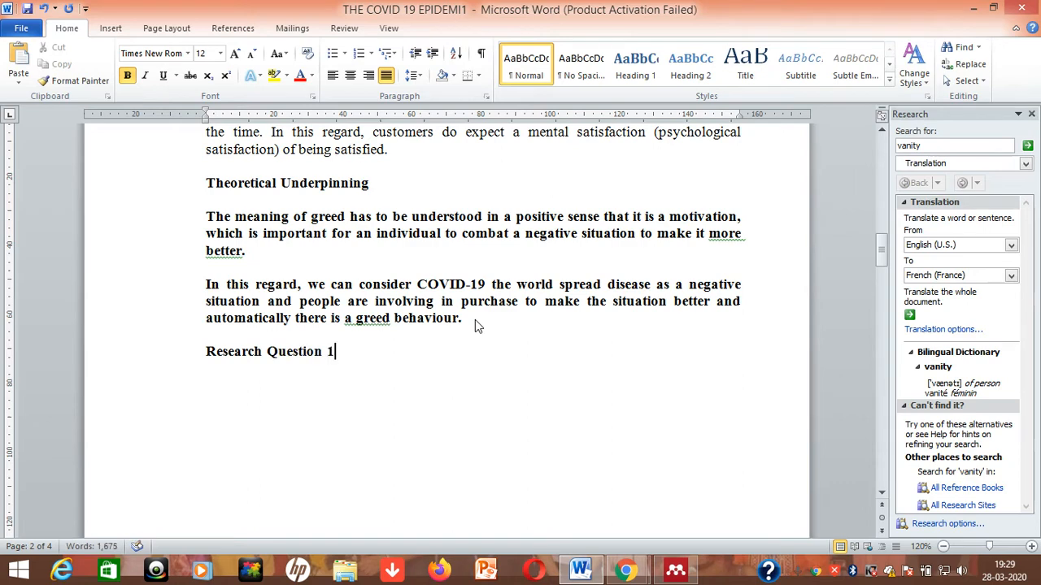
{"action": "type", "text": ": I"}
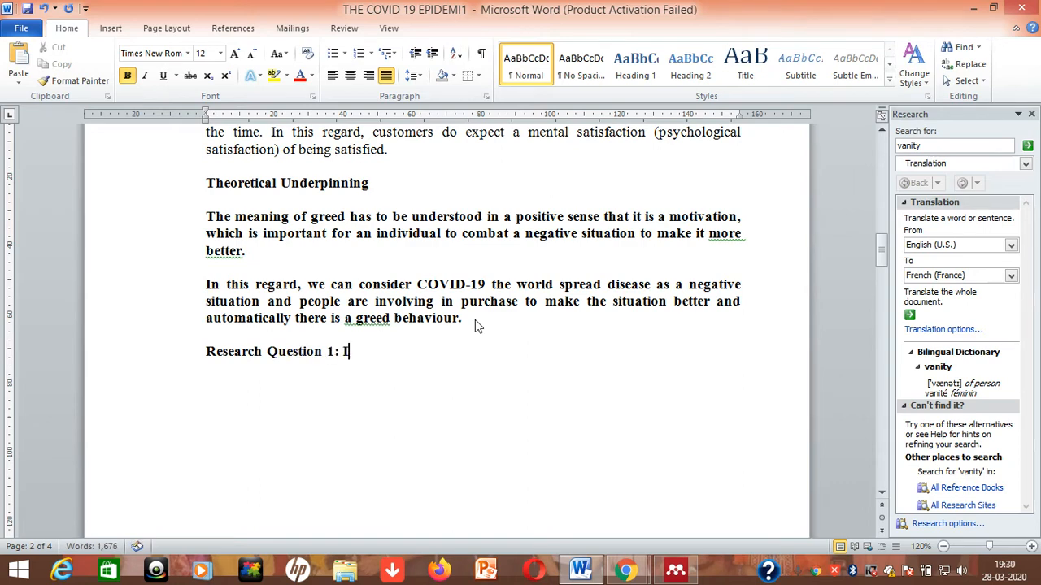
{"action": "type", "text": "Will"}
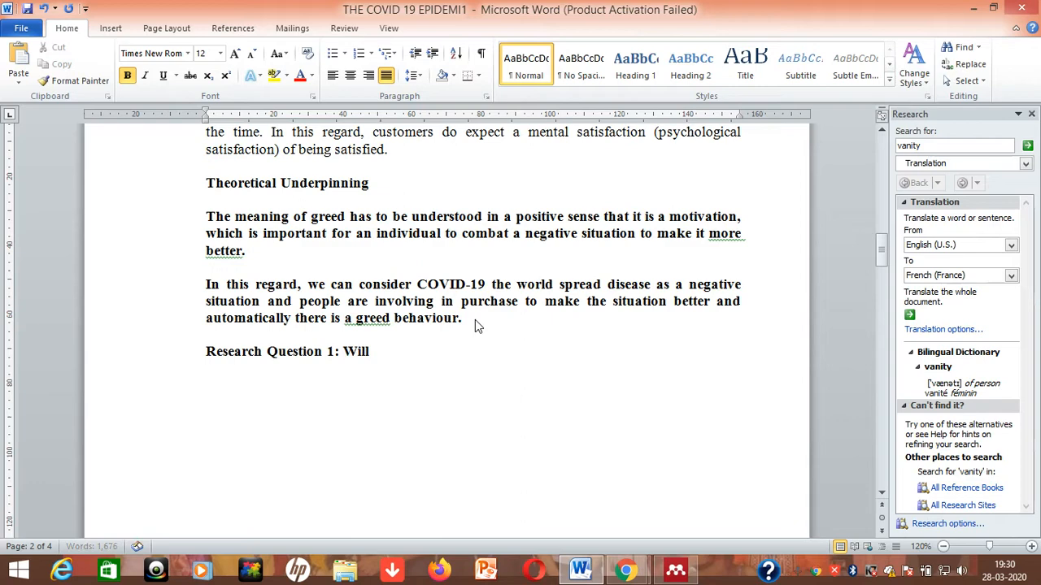
{"action": "type", "text": "a greed beh"}
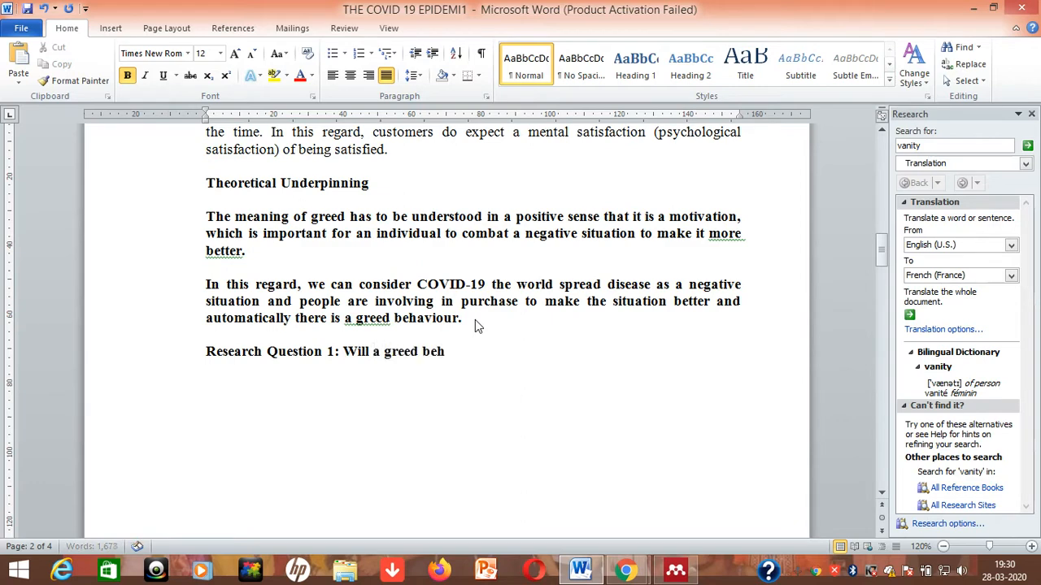
{"action": "type", "text": "aviour"}
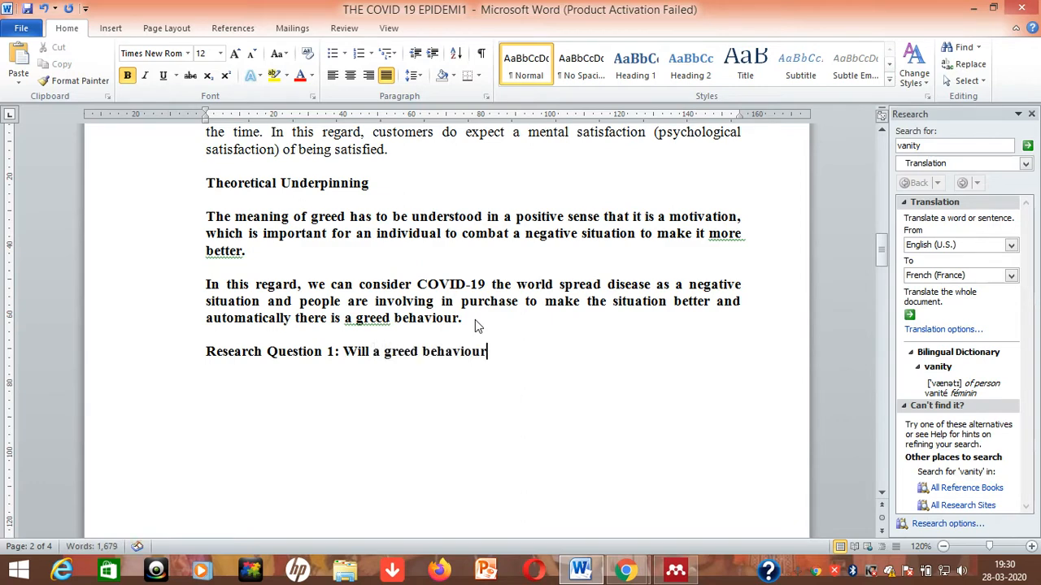
{"action": "type", "text": "make the"}
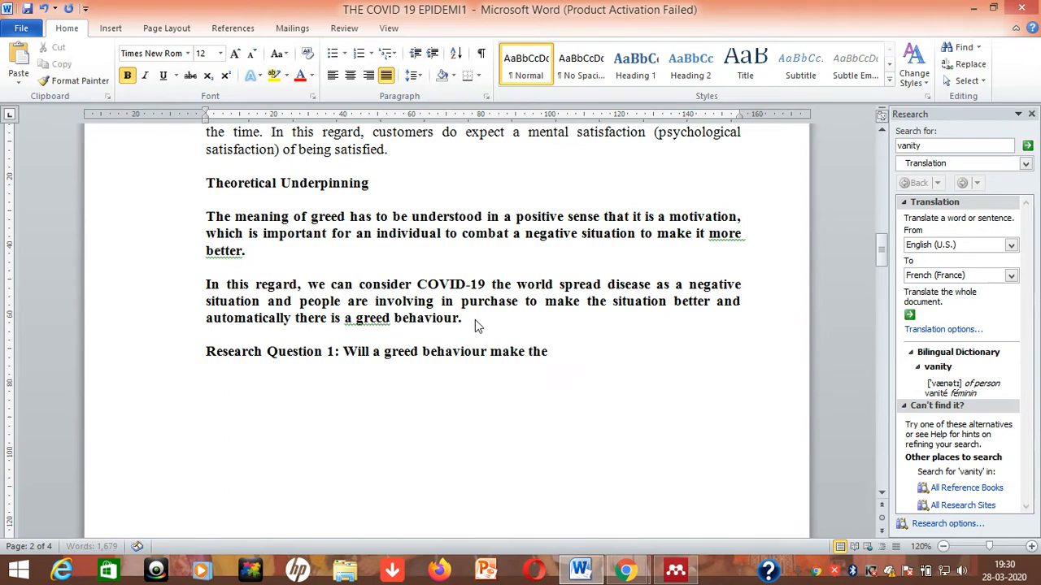
{"action": "type", "text": "situation"}
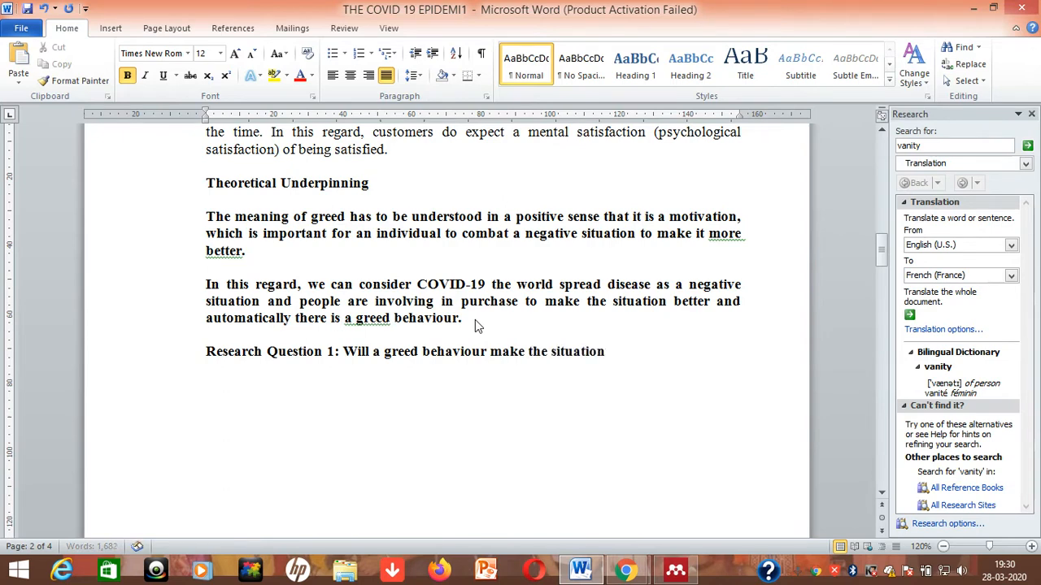
{"action": "type", "text": "better?"}
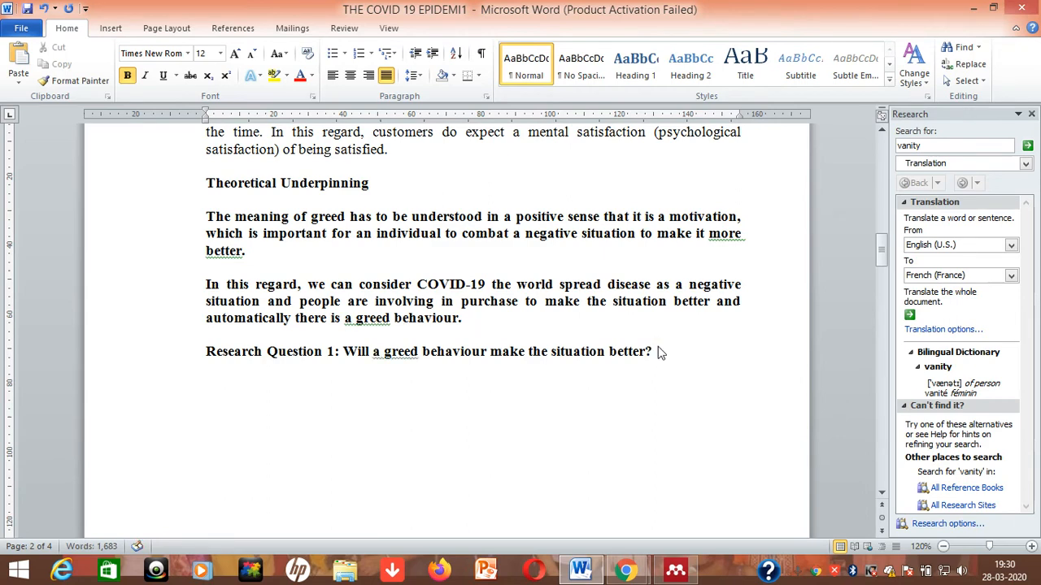
{"action": "type", "text": "Research Questi"}
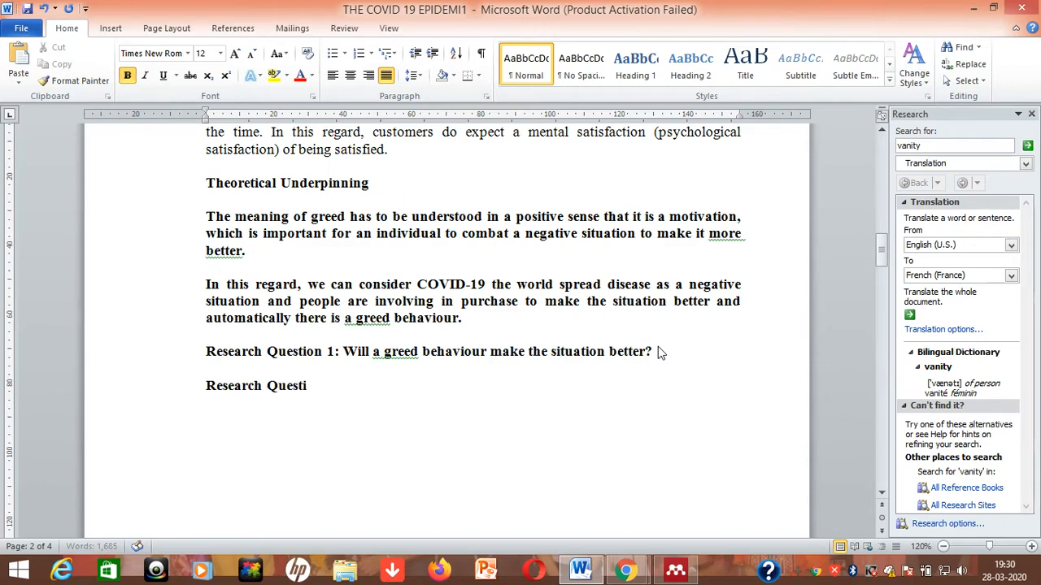
Step: Write Research Question 2: 'Greed behaviour to make the situation better' is there humanity in this approach?
{"action": "type", "text": "on 2"}
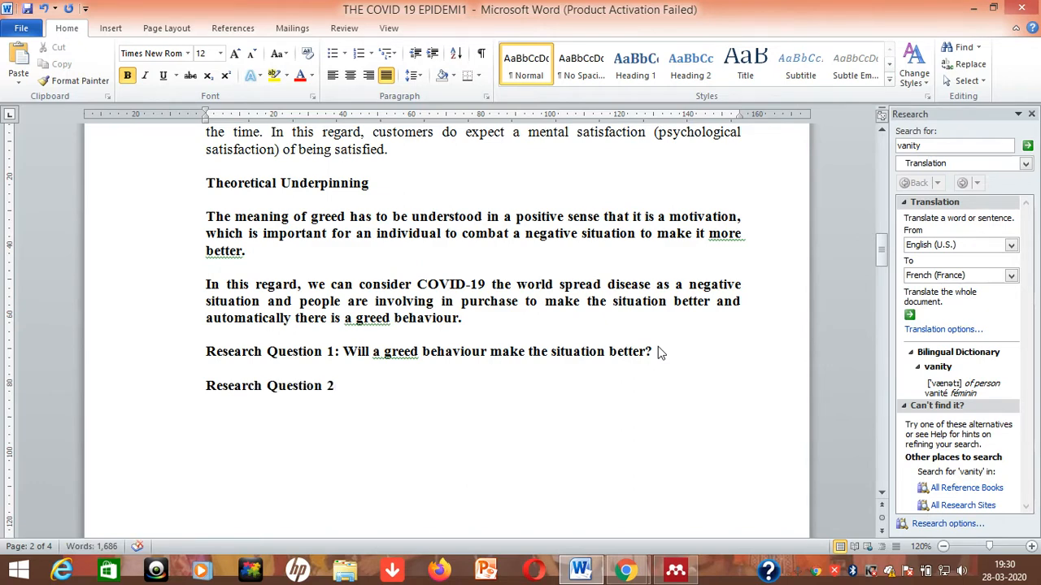
{"action": "type", "text": ": I"}
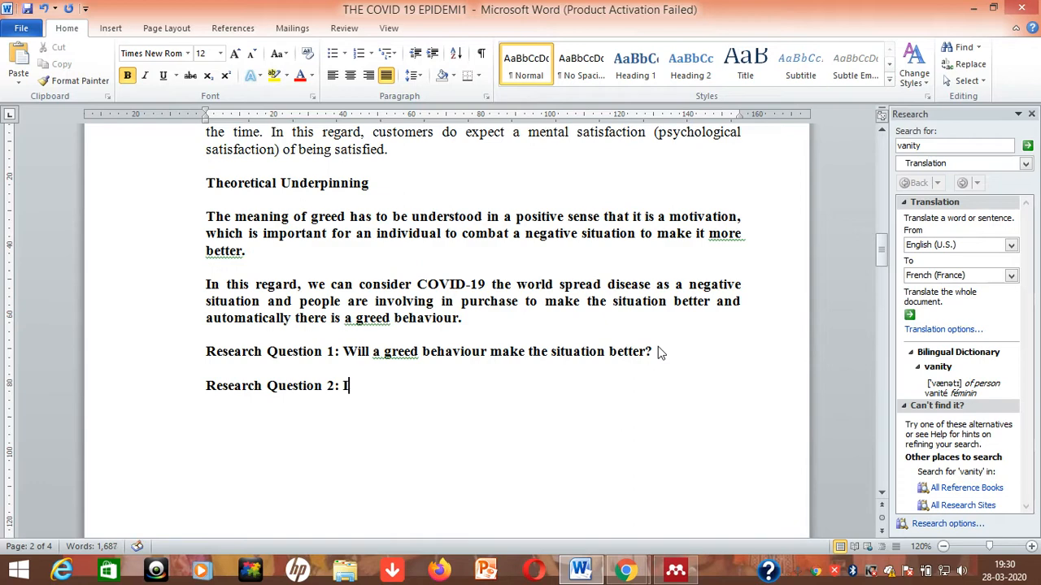
{"action": "type", "text": "Gre"}
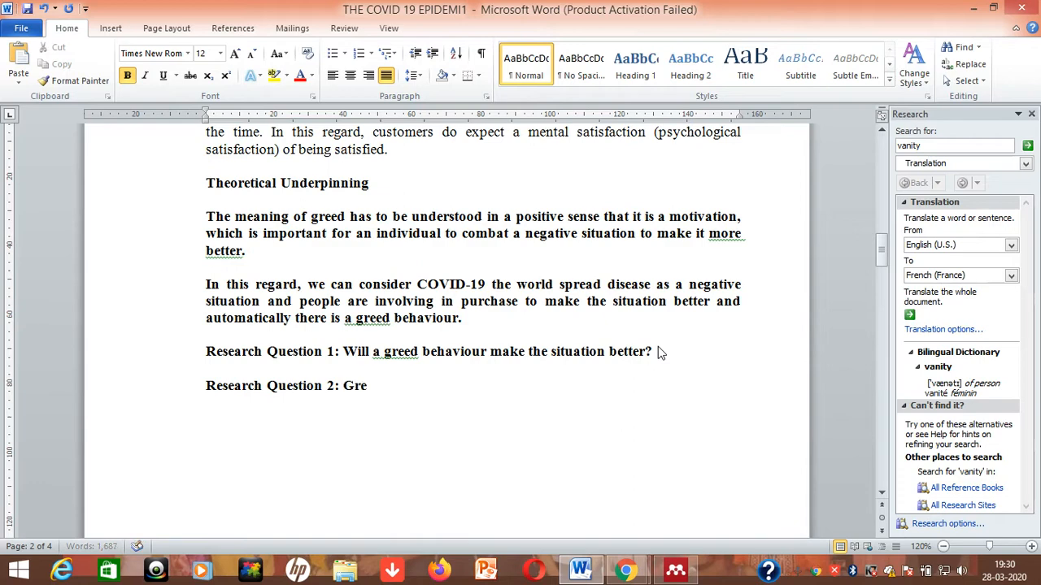
{"action": "type", "text": "ed behaviour to make the"}
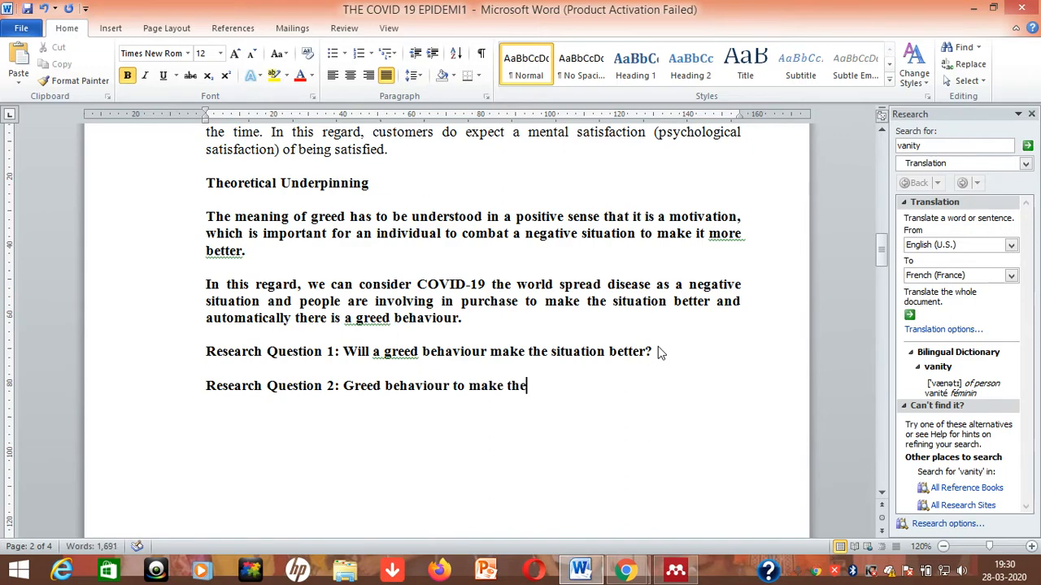
{"action": "type", "text": "situ"}
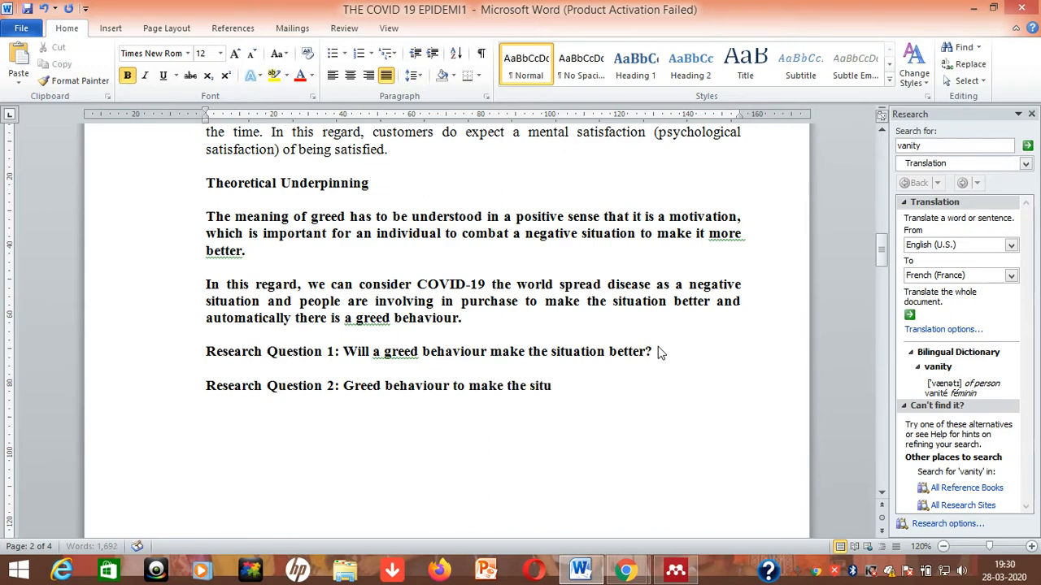
{"action": "type", "text": "ation better”"}
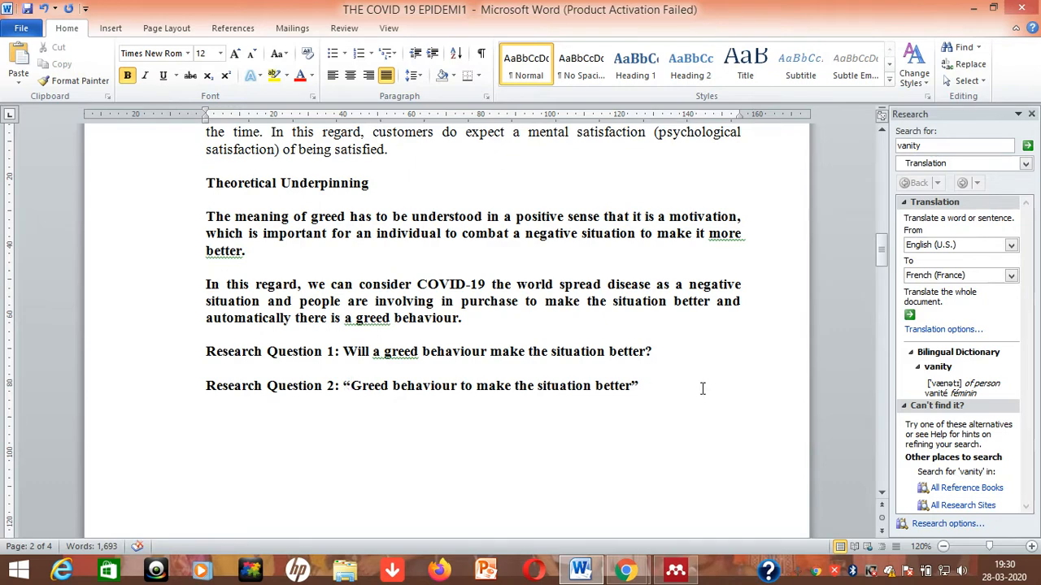
{"action": "type", "text": "is there"}
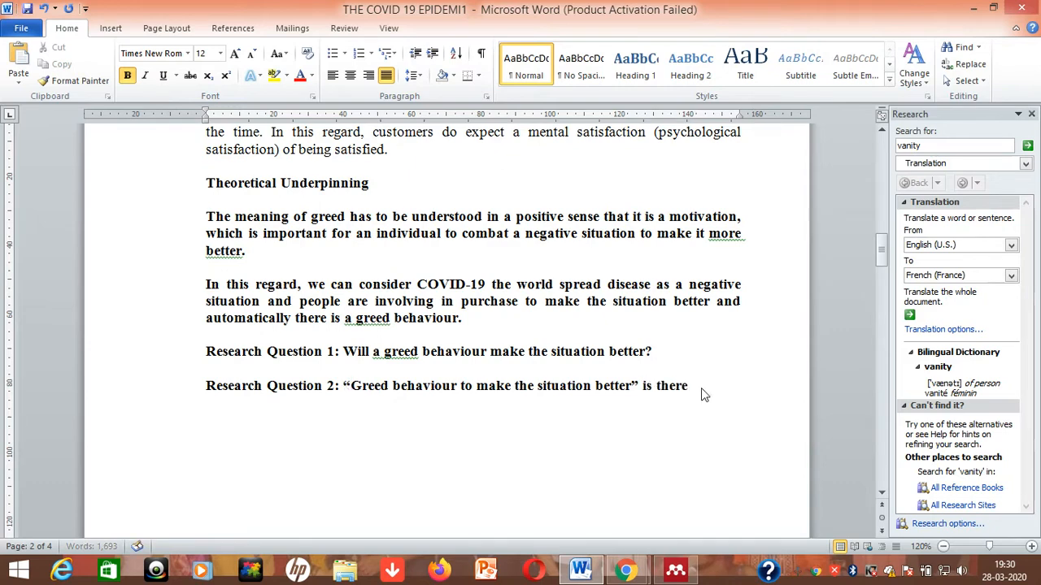
{"action": "type", "text": "humanity"}
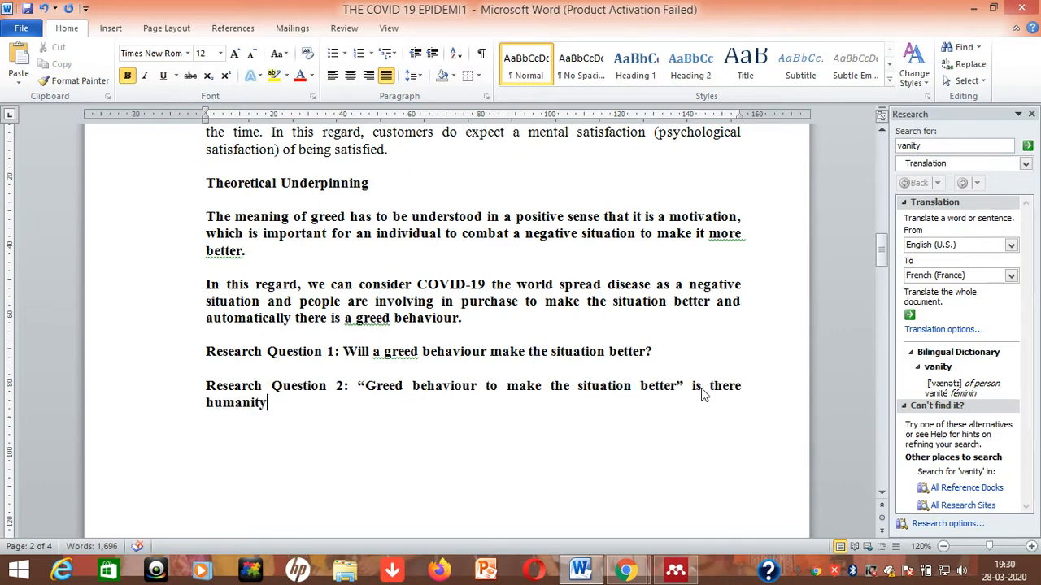
{"action": "type", "text": "in this"}
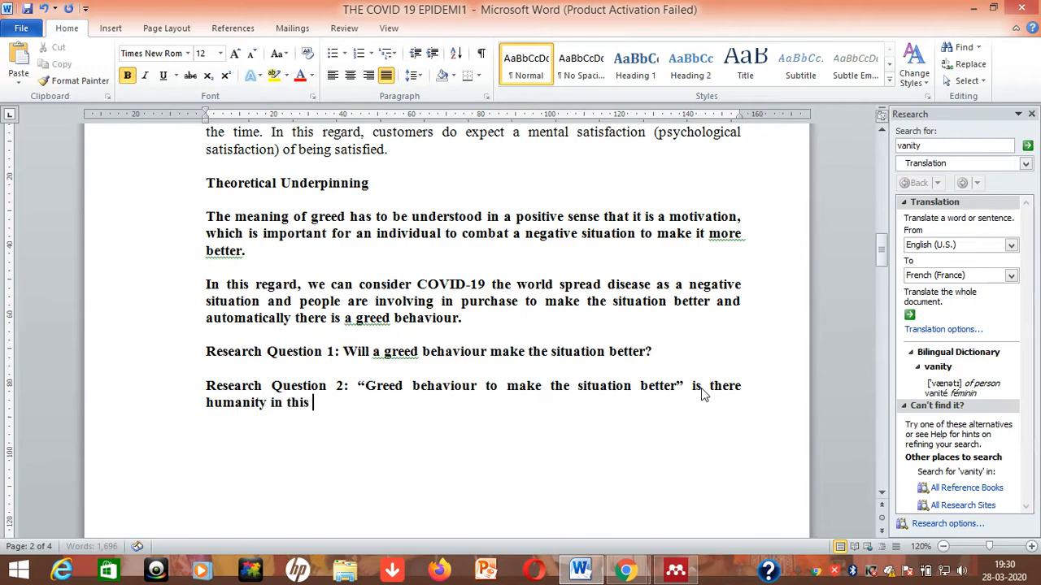
{"action": "type", "text": "approach?"}
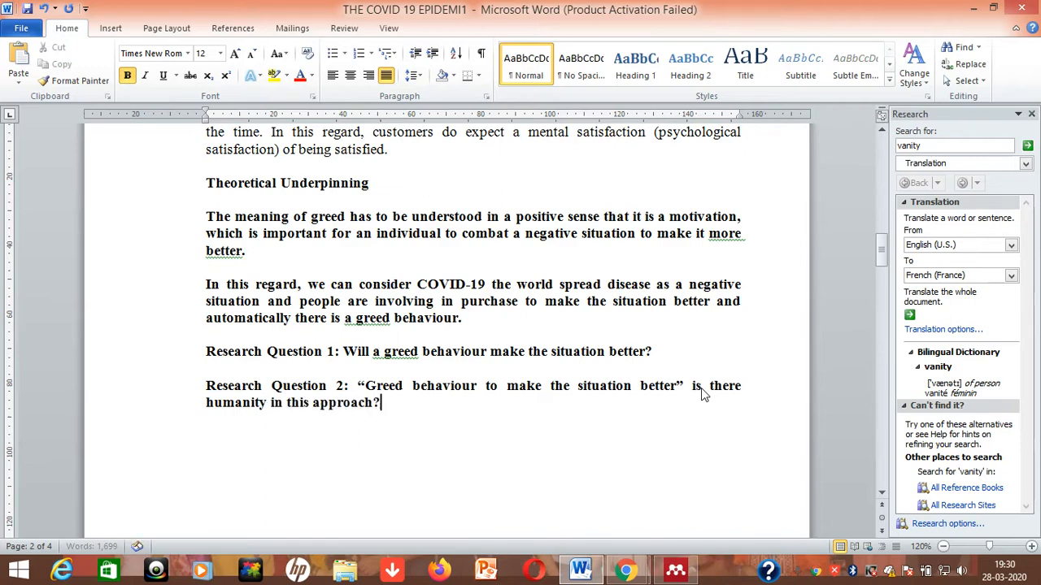
Step: Make both research questions centred italic instead of bold and accept the spelling suggestion for 'greed'
{"action": "left_click_drag", "start_coordinate": [205, 351], "coordinate": [380, 403]}
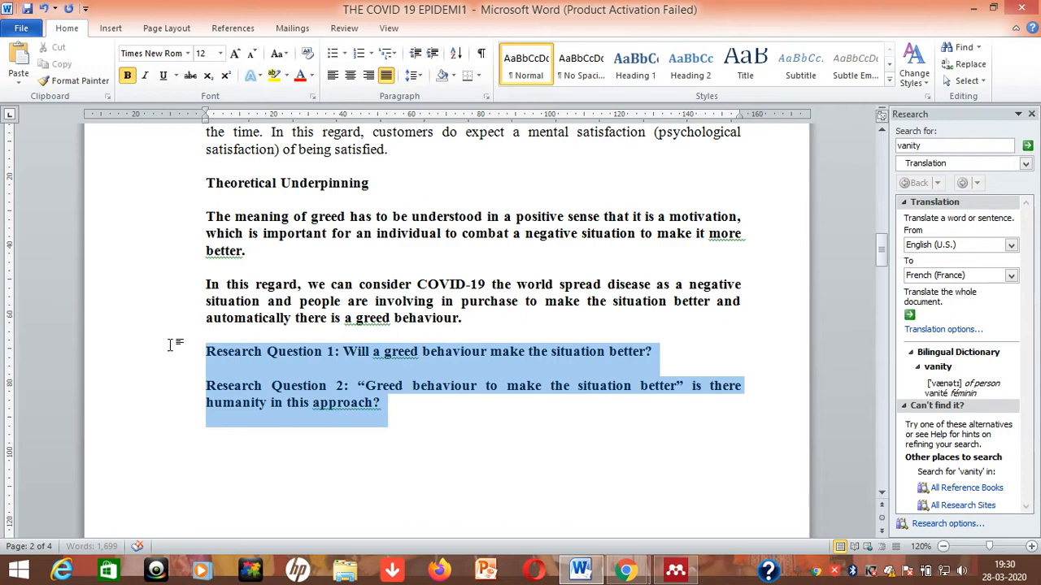
{"action": "left_click", "coordinate": [349, 75]}
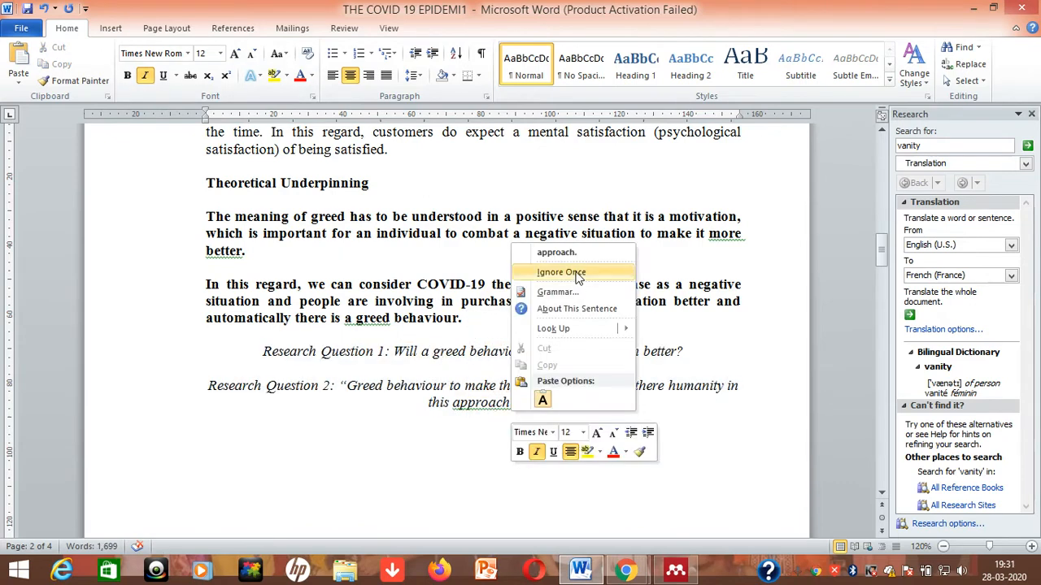
{"action": "right_click", "coordinate": [368, 317]}
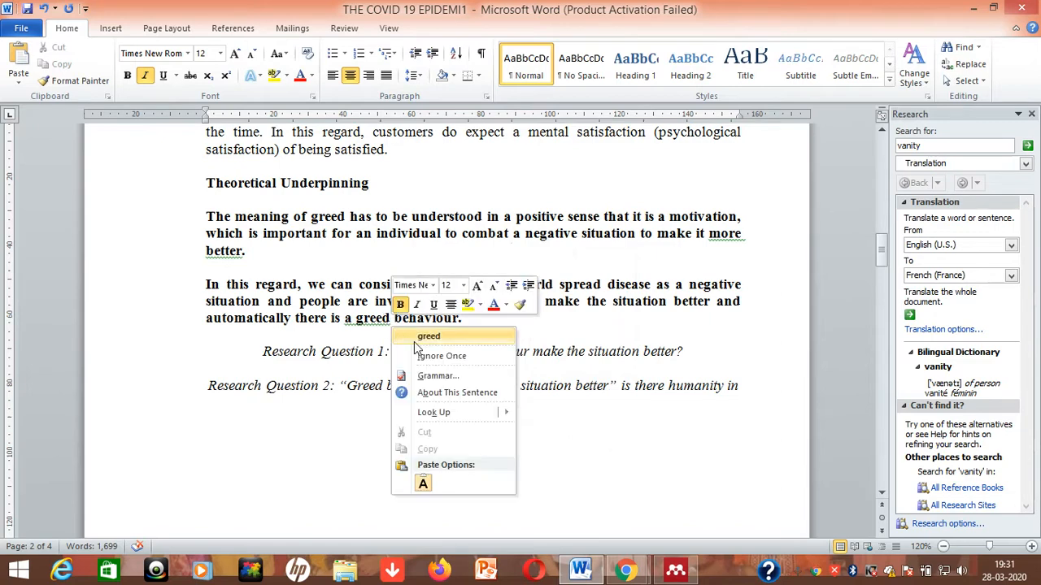
{"action": "left_click", "coordinate": [429, 335]}
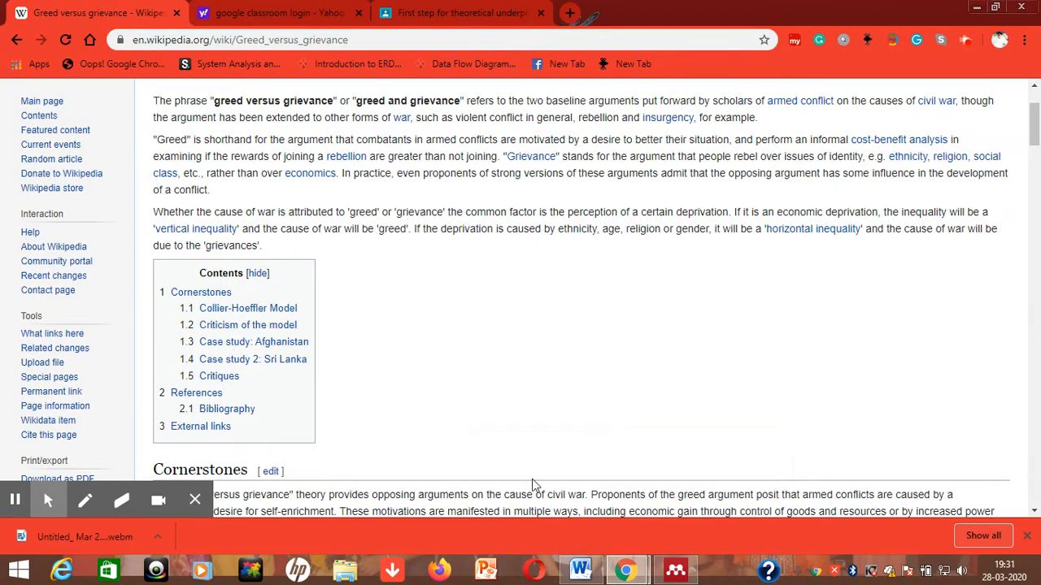
{"action": "mouse_move", "coordinate": [826, 262]}
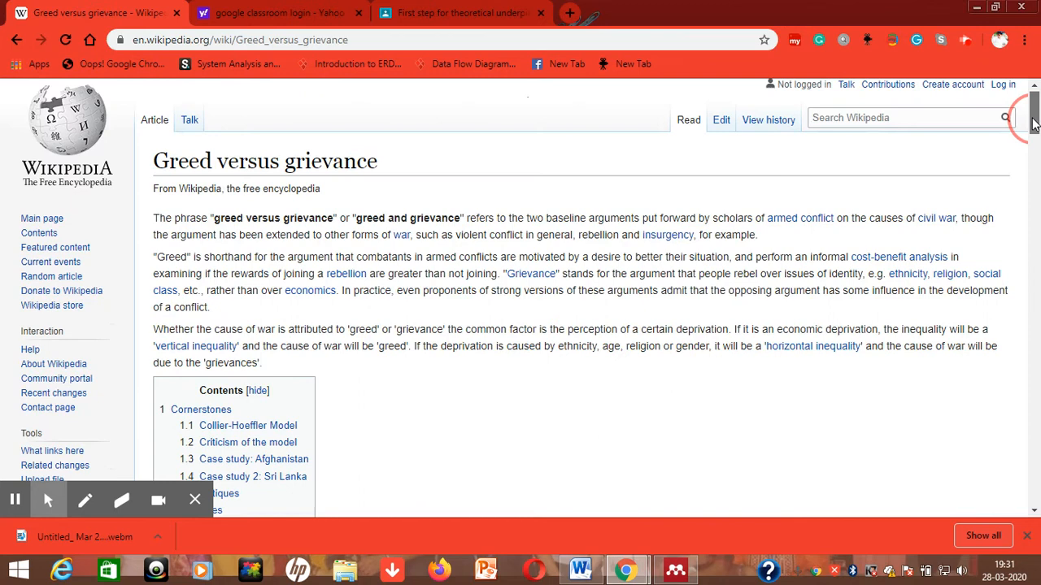
Step: Read down the Greed versus grievance article and open Horizontal inequality in a new tab
{"action": "scroll", "scroll_direction": "down", "scroll_amount": 3}
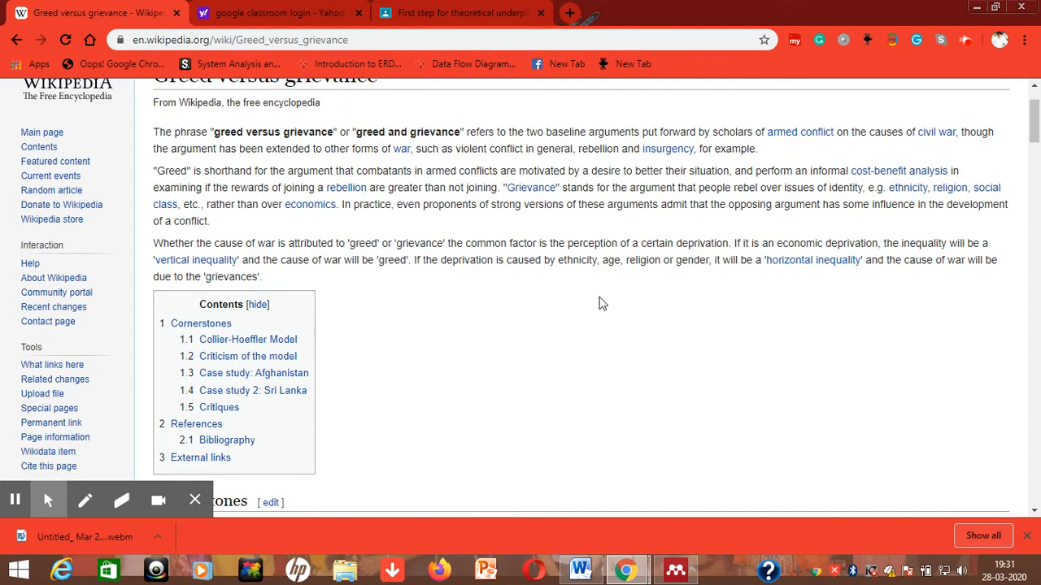
{"action": "mouse_move", "coordinate": [670, 283]}
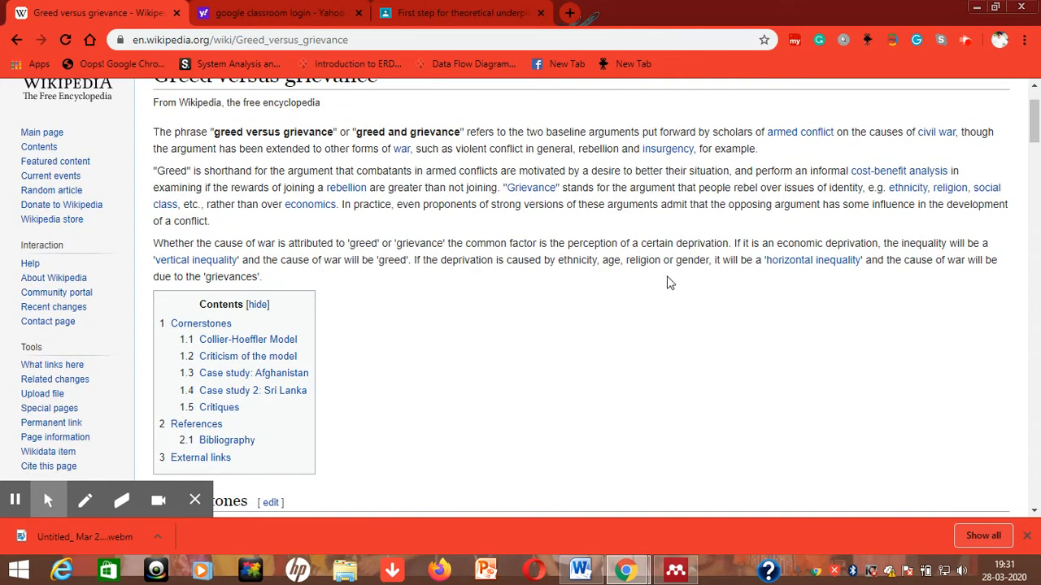
{"action": "mouse_move", "coordinate": [682, 286]}
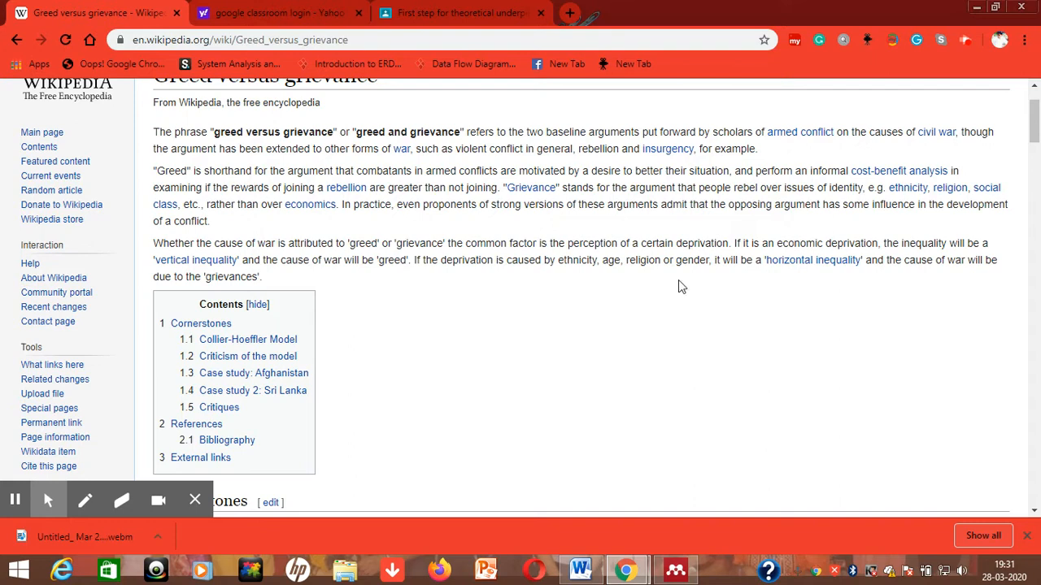
{"action": "mouse_move", "coordinate": [821, 254]}
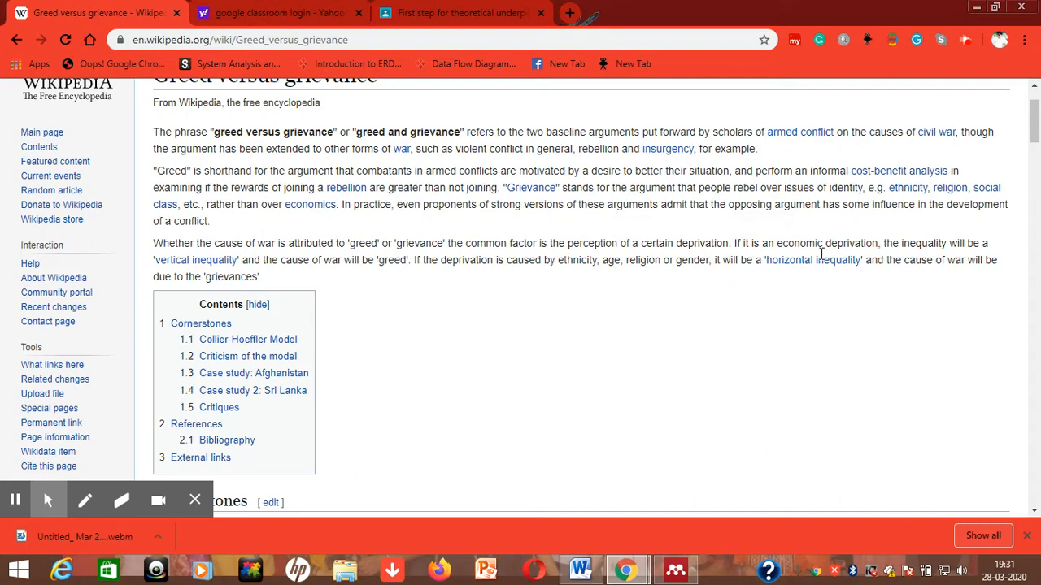
{"action": "mouse_move", "coordinate": [772, 273]}
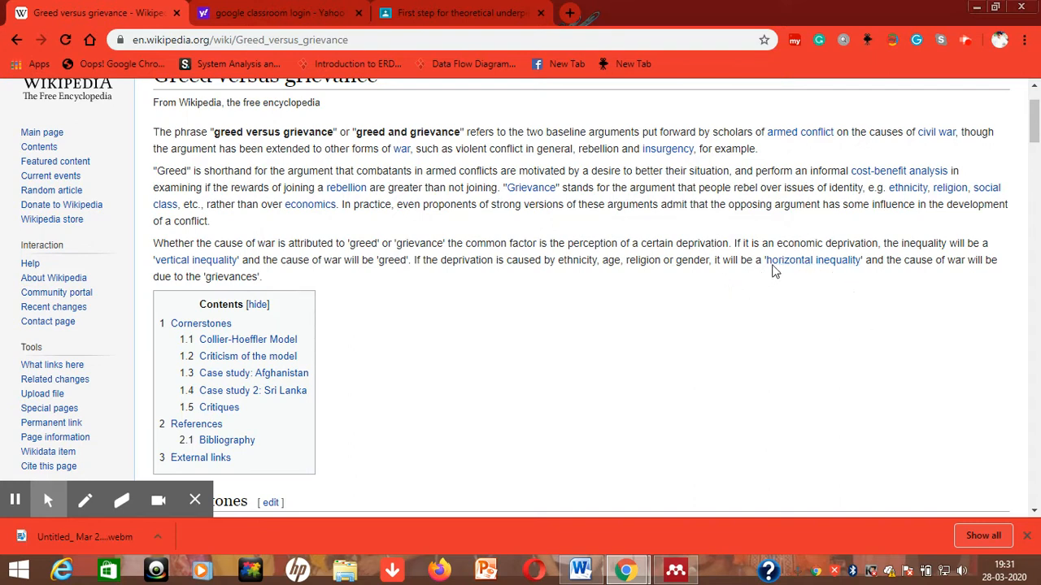
{"action": "mouse_move", "coordinate": [660, 330]}
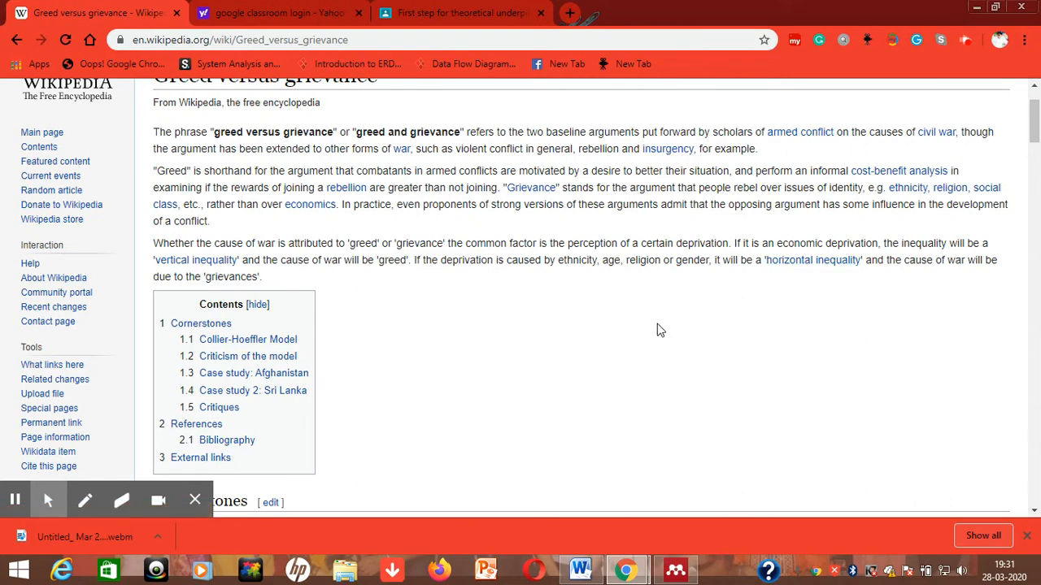
{"action": "mouse_move", "coordinate": [727, 298]}
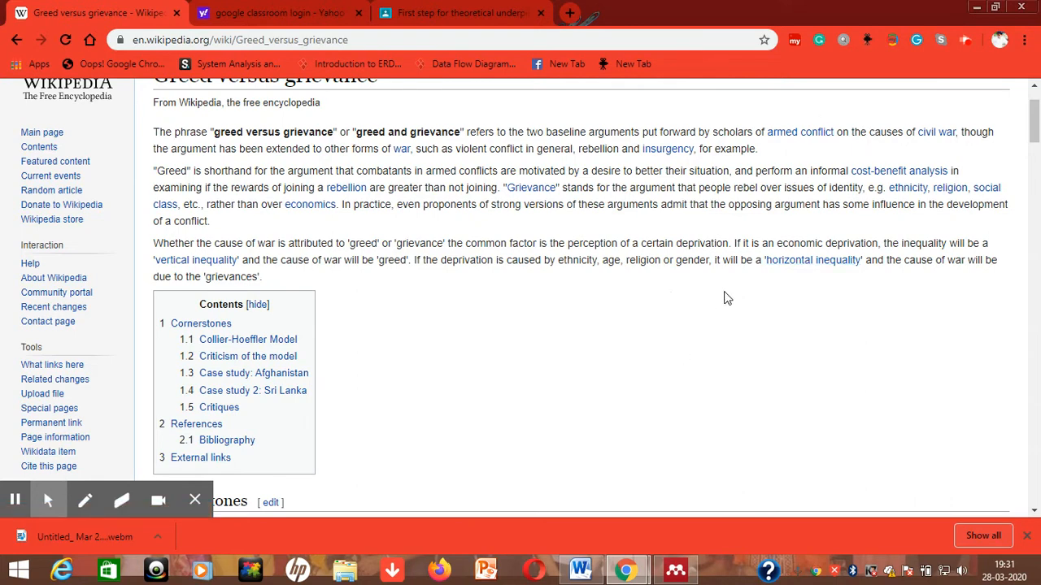
{"action": "mouse_move", "coordinate": [813, 260]}
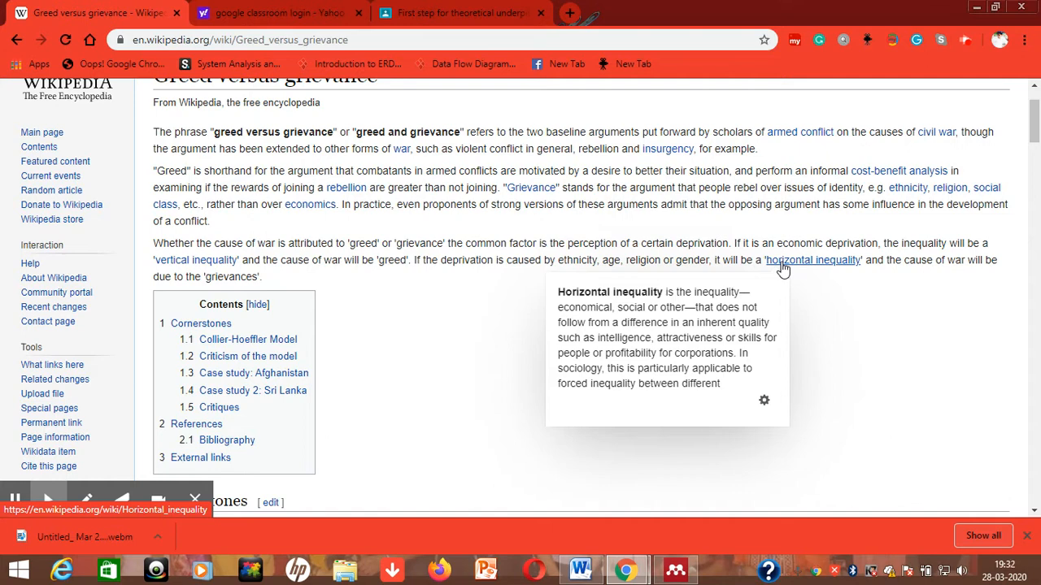
{"action": "mouse_move", "coordinate": [819, 244]}
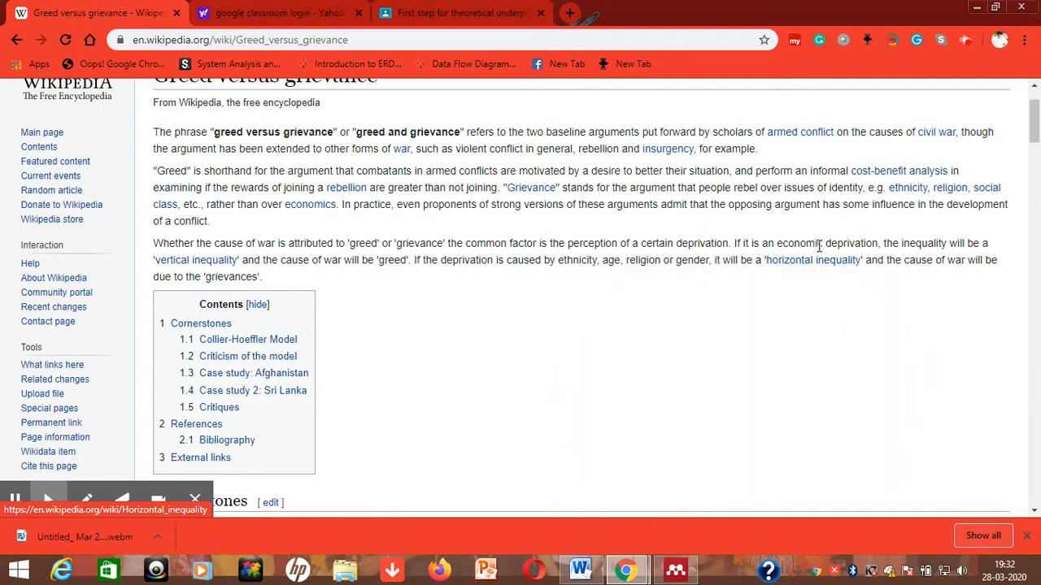
{"action": "mouse_move", "coordinate": [813, 260]}
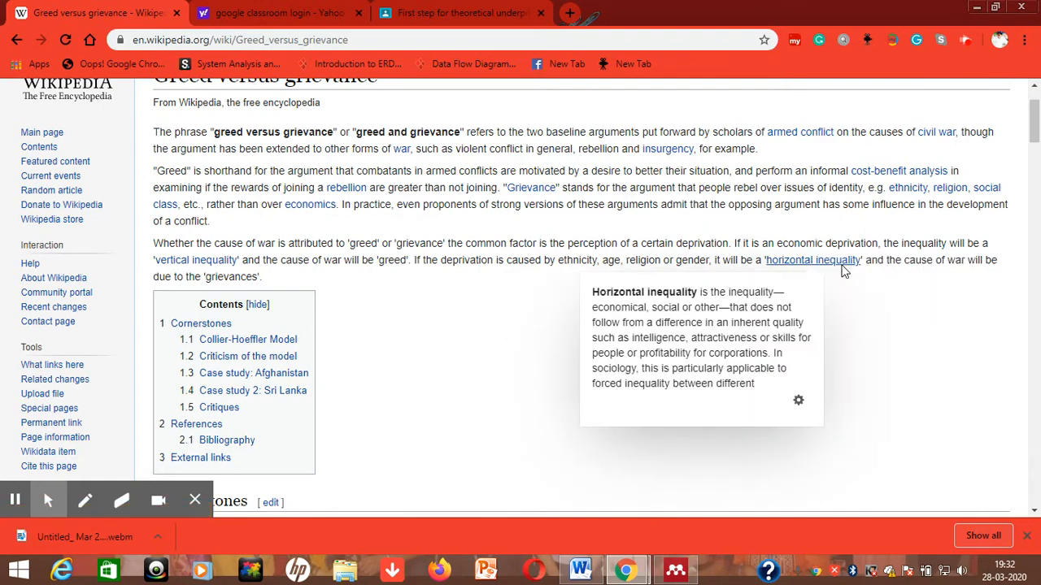
{"action": "left_click", "coordinate": [813, 260]}
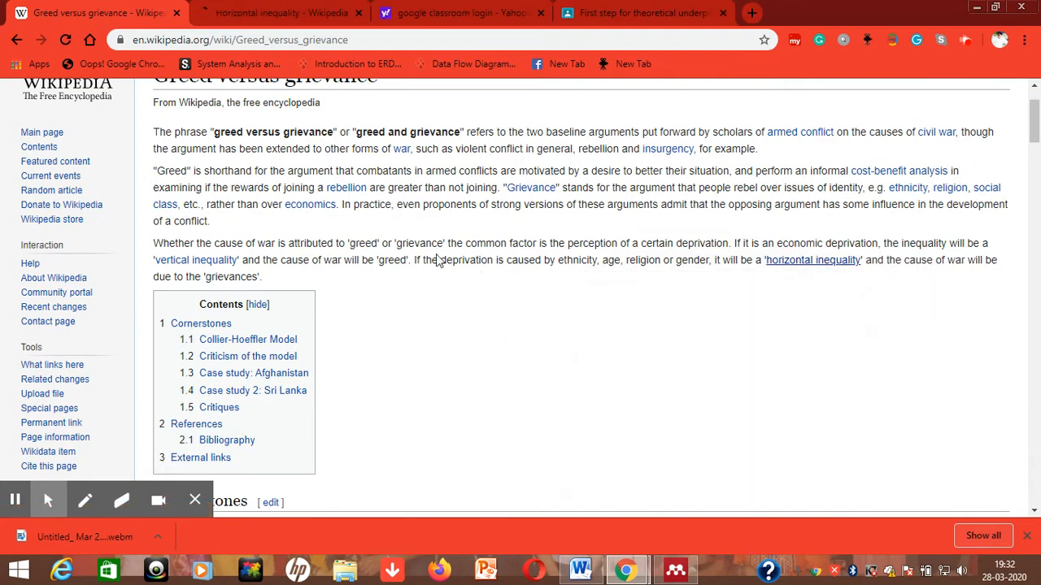
{"action": "mouse_move", "coordinate": [604, 335]}
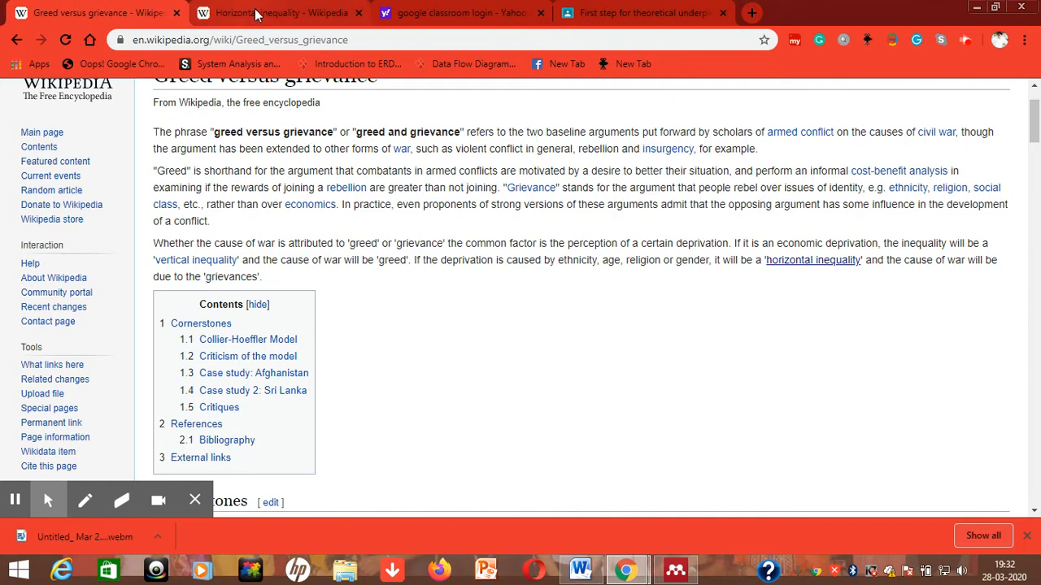
{"action": "left_click", "coordinate": [279, 13]}
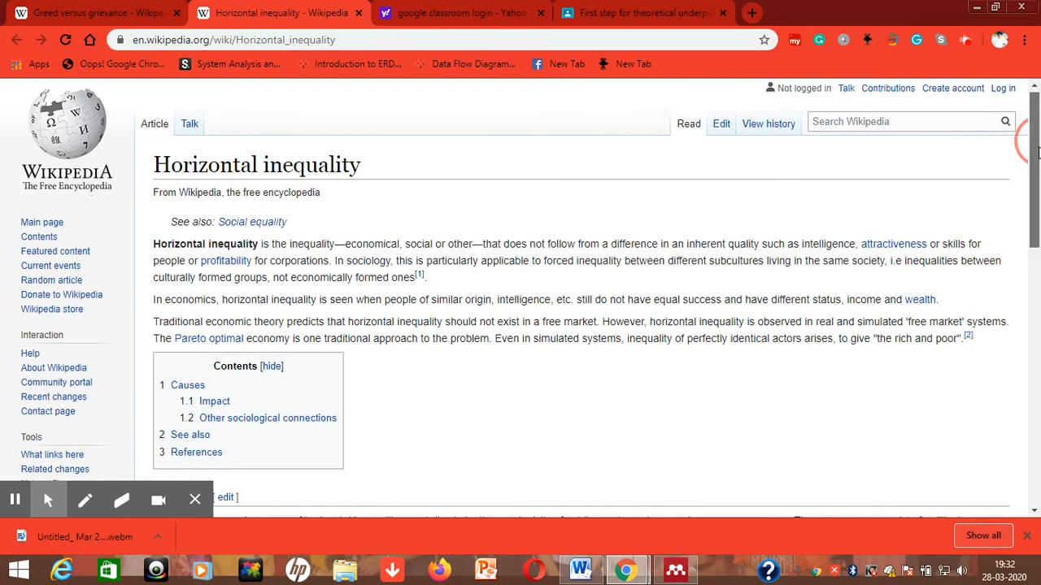
{"action": "scroll", "scroll_direction": "down", "scroll_amount": 3}
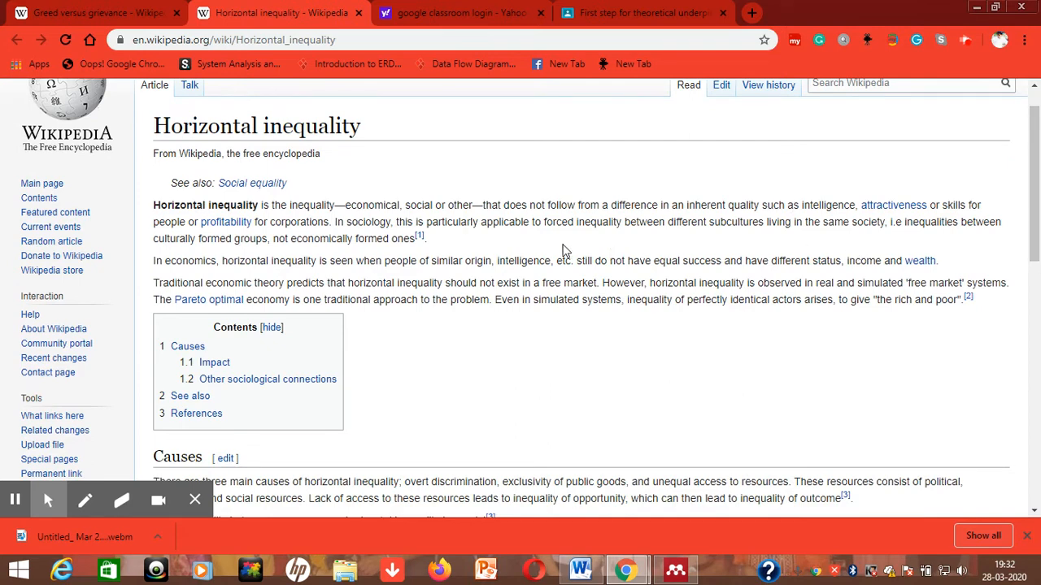
{"action": "mouse_move", "coordinate": [612, 236]}
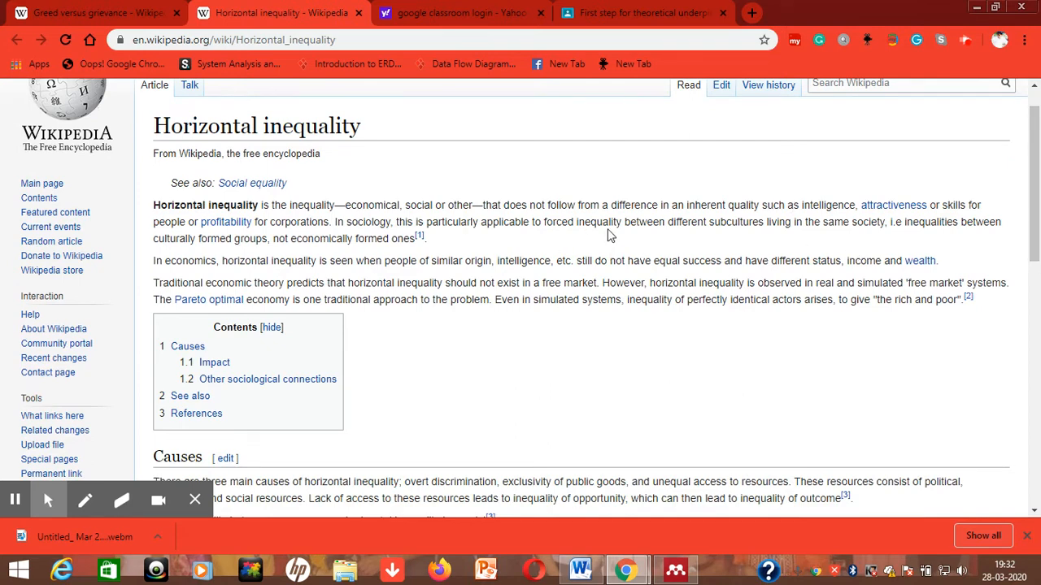
{"action": "mouse_move", "coordinate": [783, 226]}
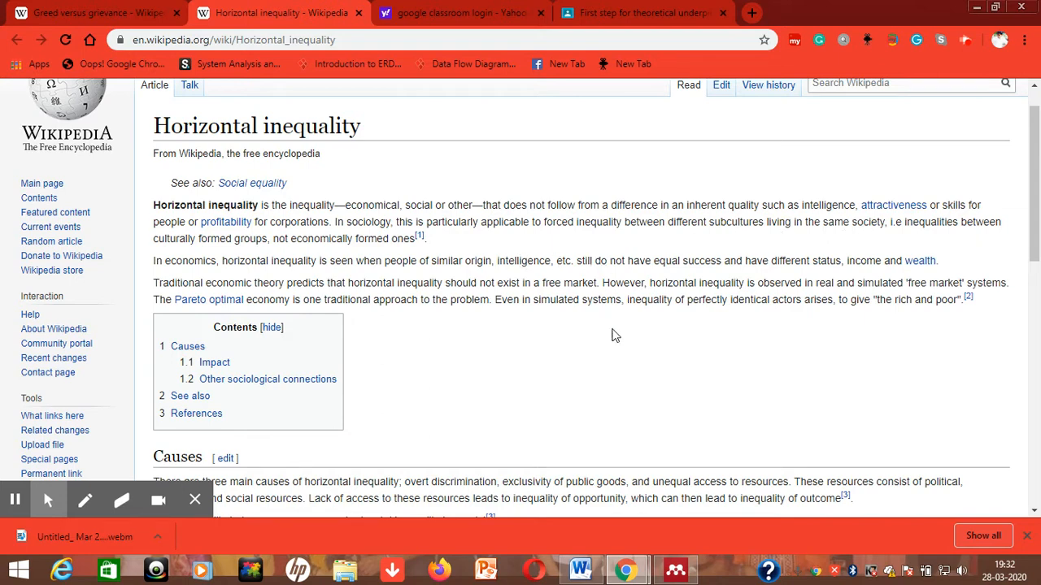
{"action": "mouse_move", "coordinate": [593, 355]}
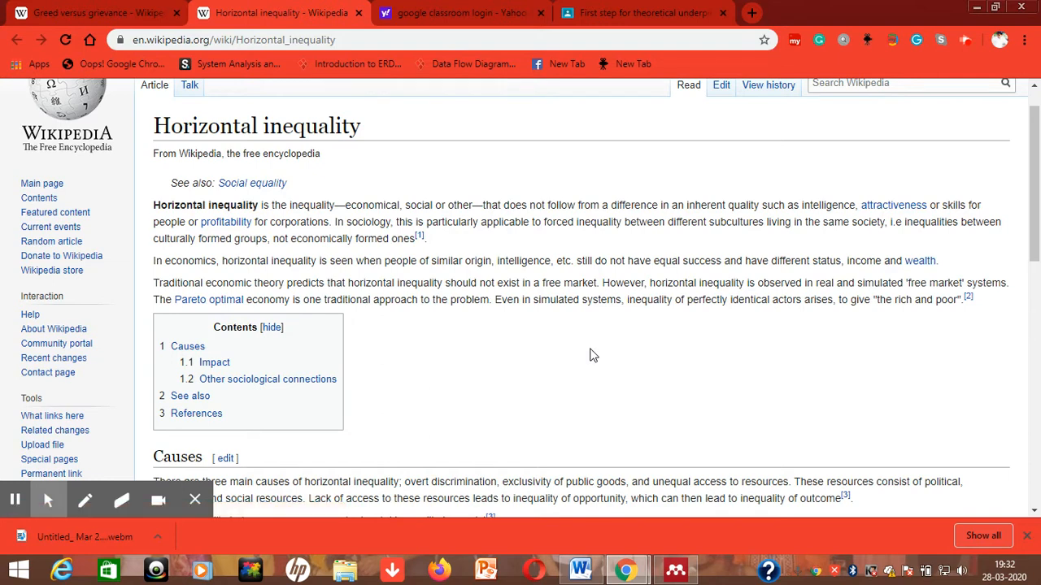
{"action": "mouse_move", "coordinate": [903, 304]}
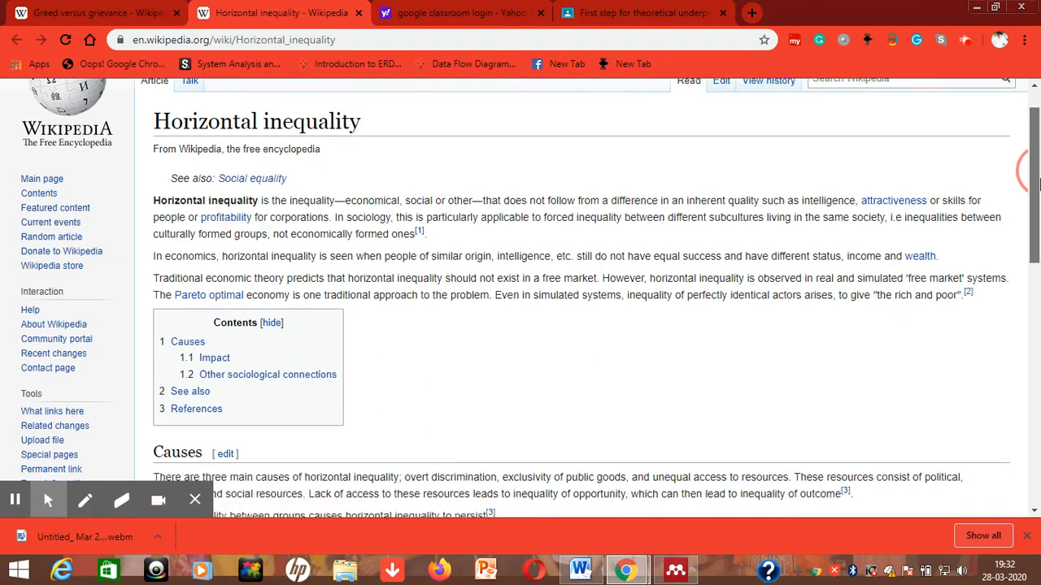
{"action": "scroll", "scroll_direction": "down", "scroll_amount": 3}
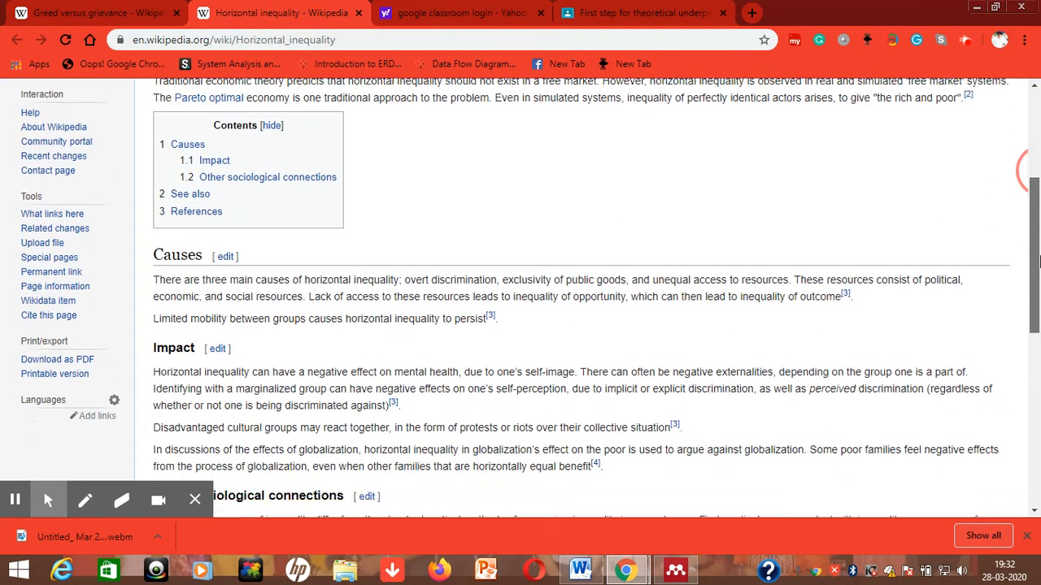
{"action": "scroll", "scroll_direction": "down", "scroll_amount": 3}
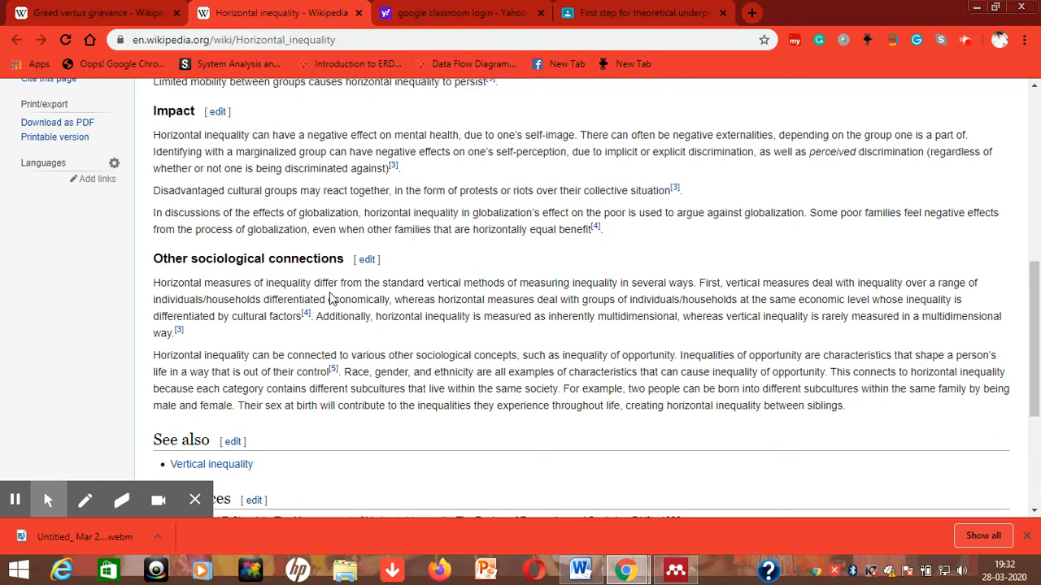
{"action": "mouse_move", "coordinate": [192, 274]}
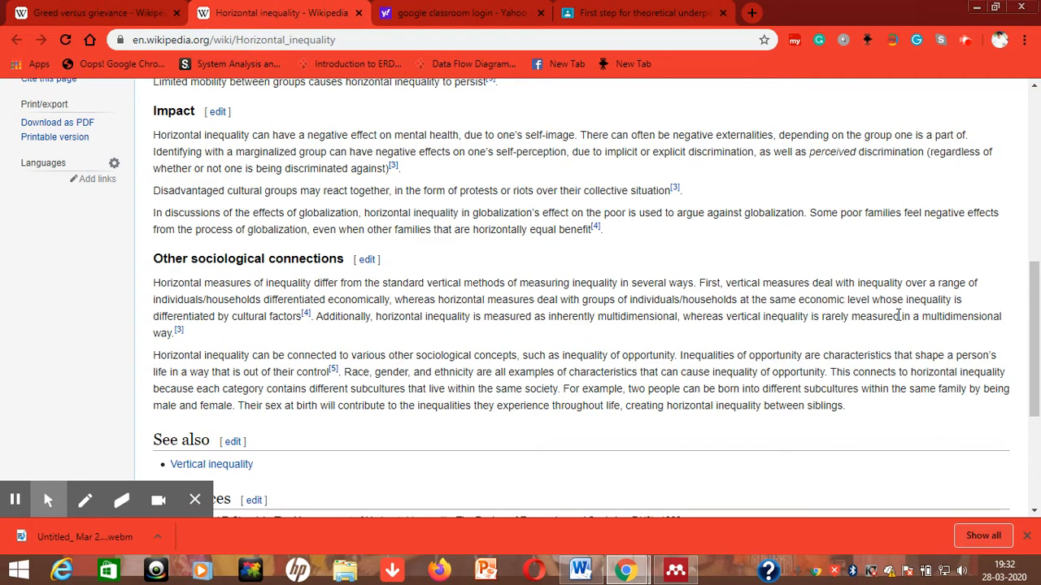
{"action": "mouse_move", "coordinate": [551, 231]}
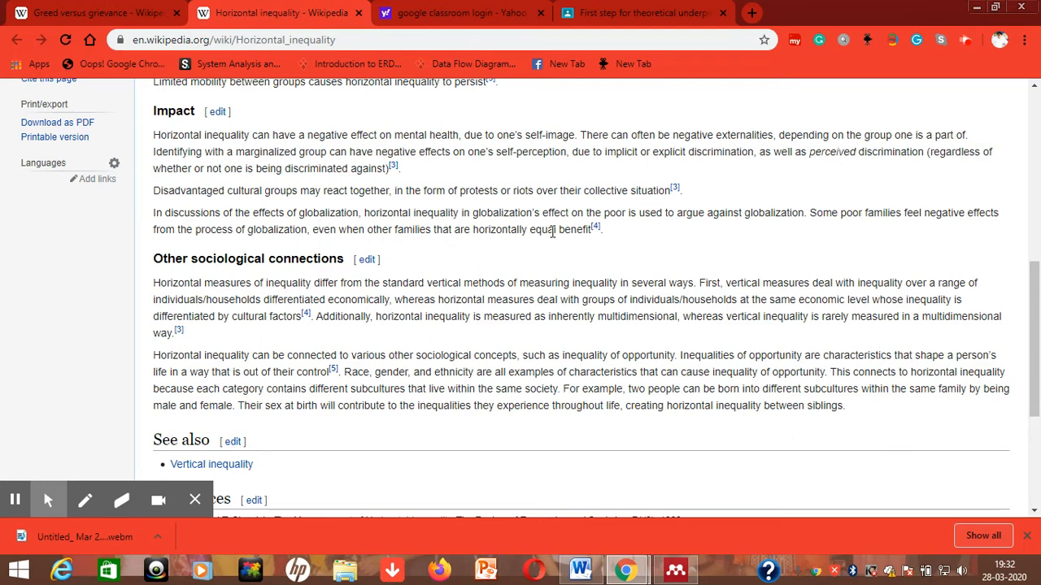
{"action": "mouse_move", "coordinate": [224, 343]}
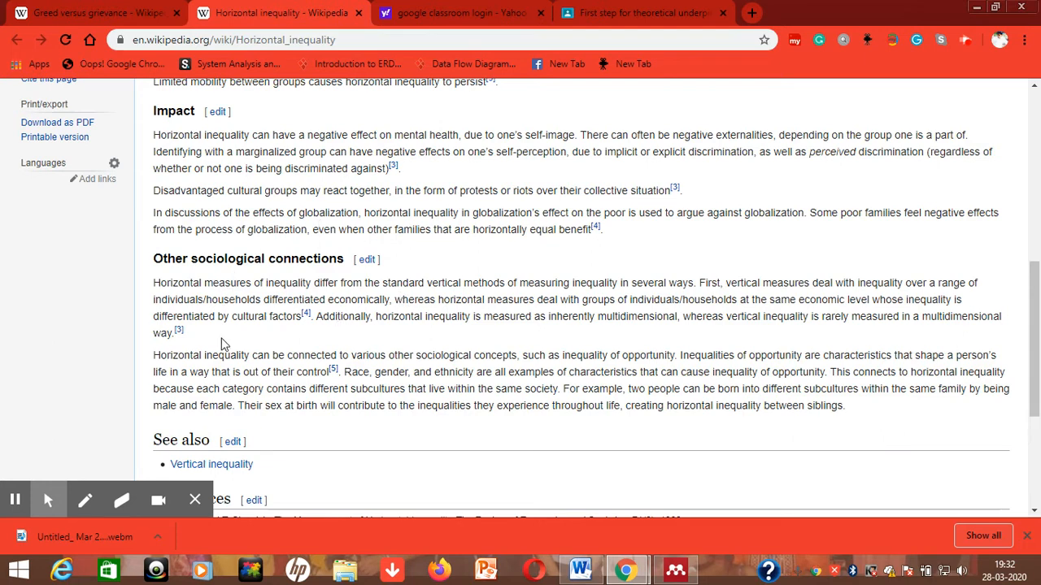
{"action": "mouse_move", "coordinate": [390, 335]}
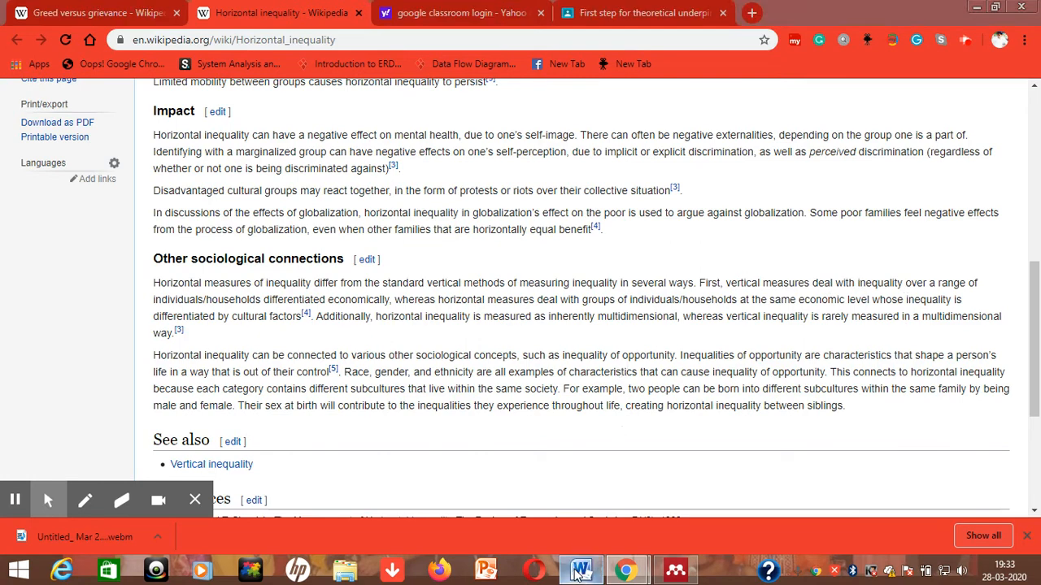
Step: Add a sentence saying greed behaviour has its roots in what is known as "Horizontal Inequality"
{"action": "left_click", "coordinate": [581, 569]}
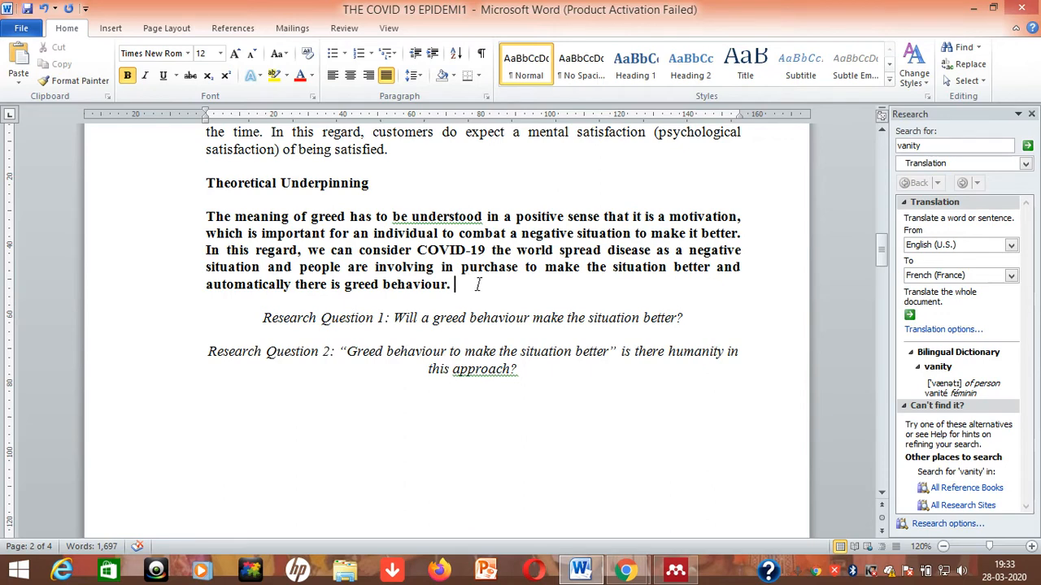
{"action": "type", "text": "Greed behav"}
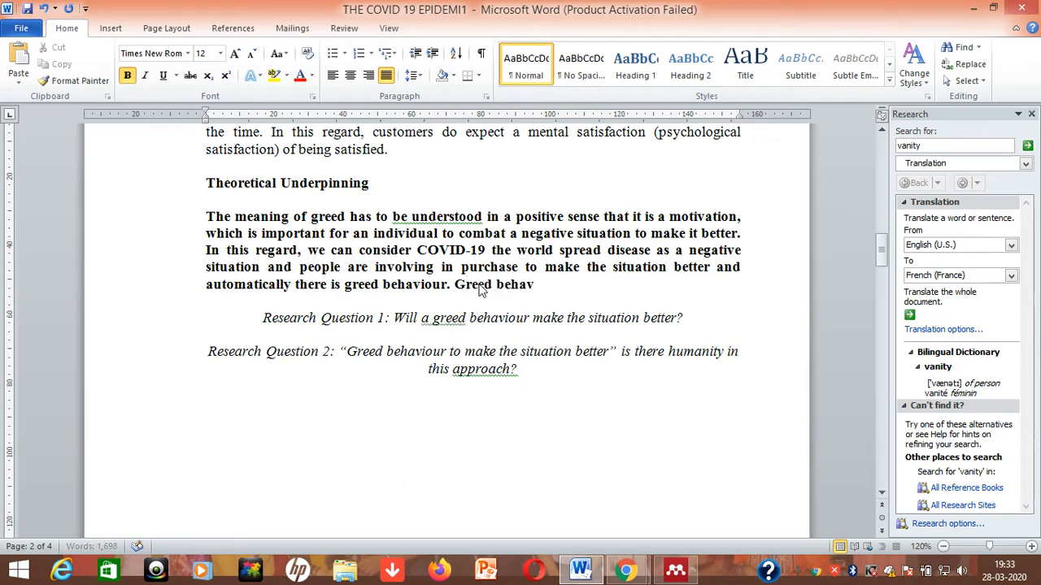
{"action": "type", "text": "iour is"}
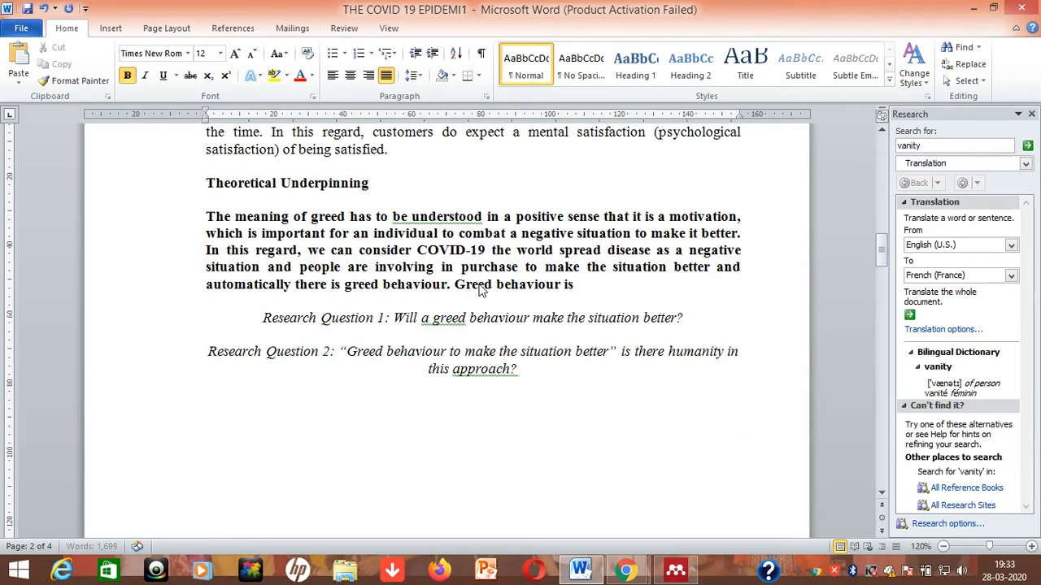
{"action": "type", "text": "has"}
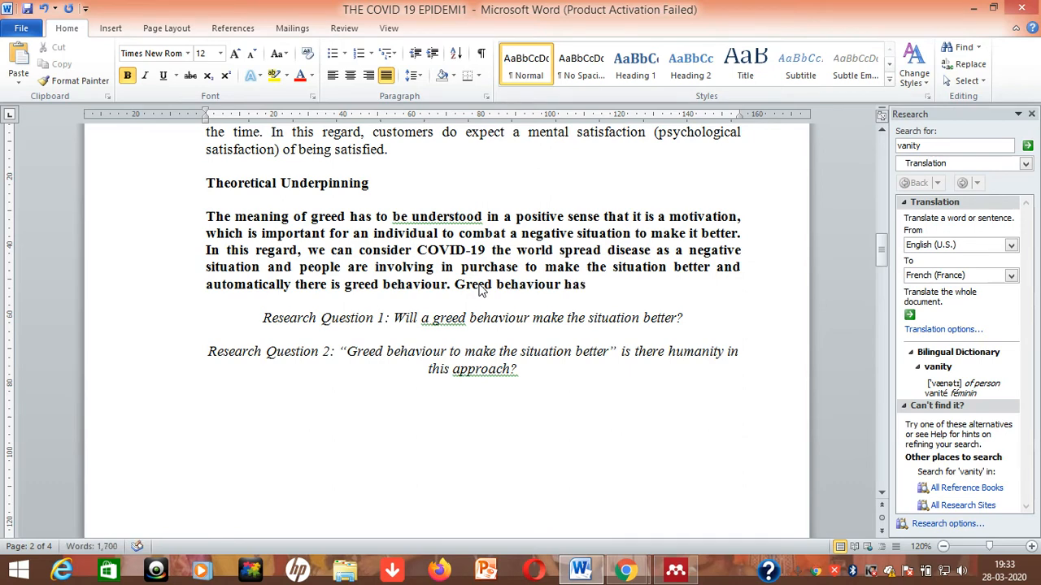
{"action": "type", "text": "its roots from an appro"}
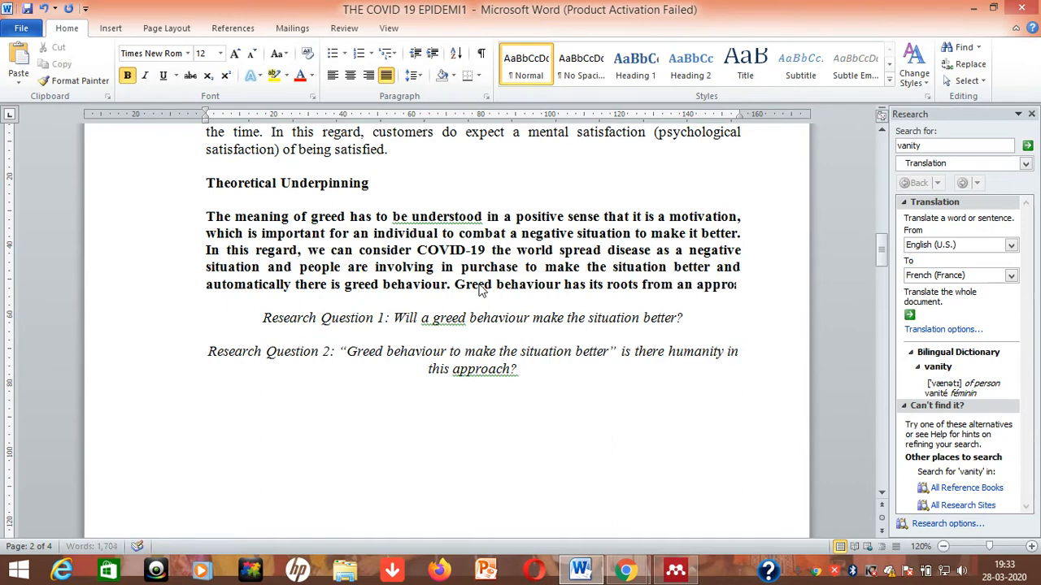
{"action": "type", "text": "known as"}
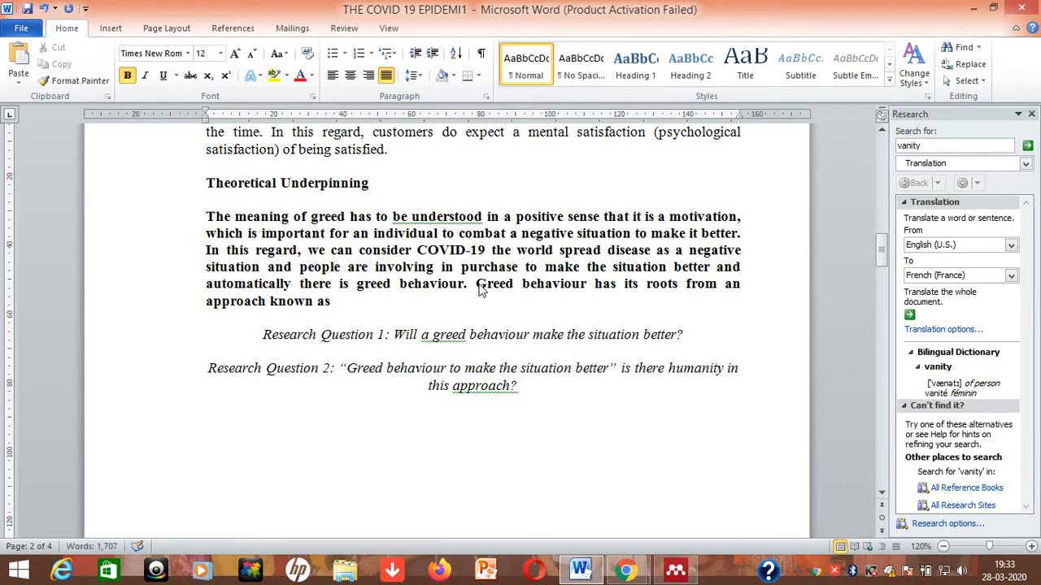
{"action": "type", "text": "\""}
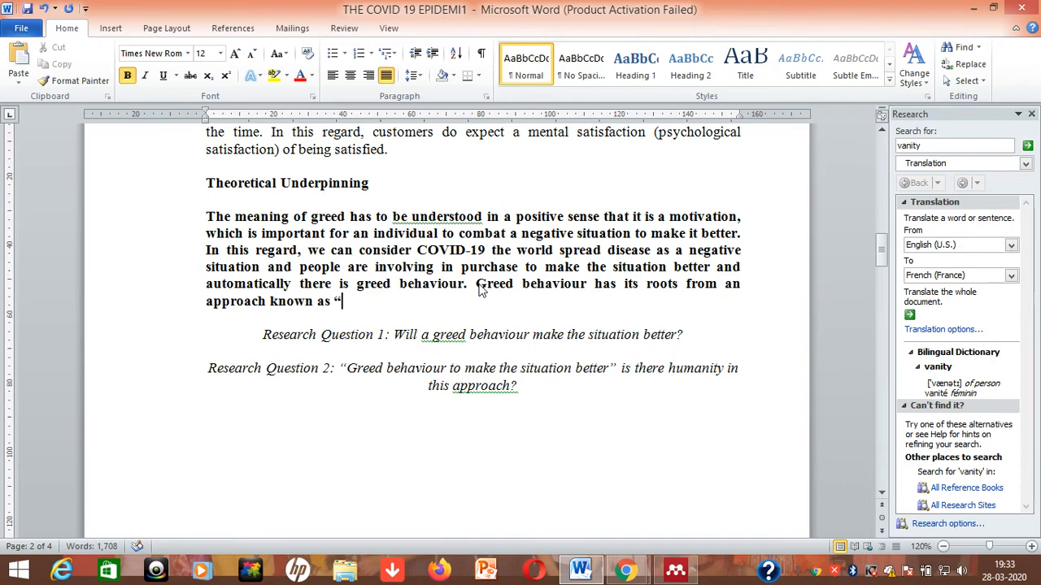
{"action": "type", "text": "Horizontal I"}
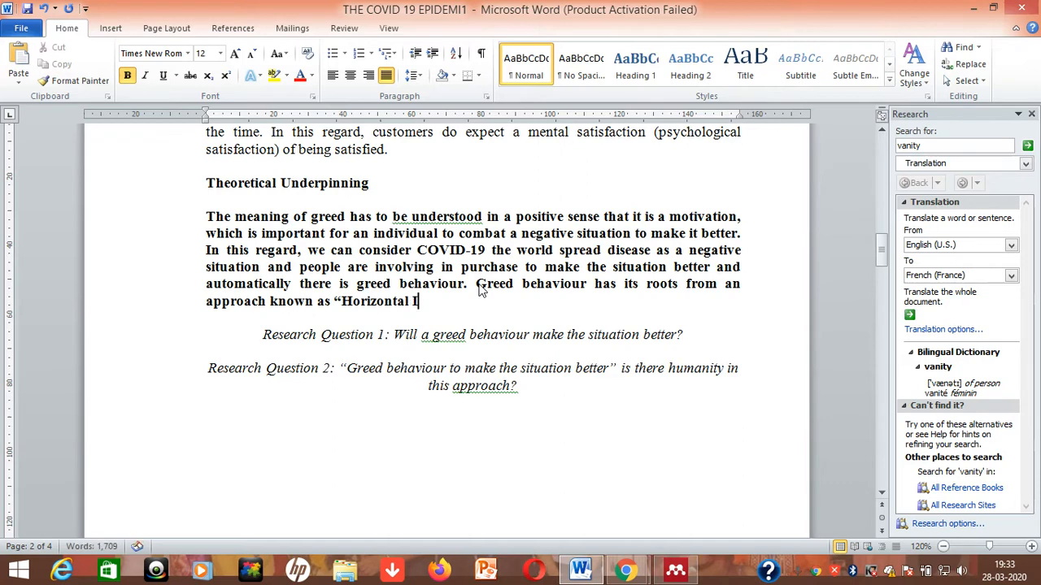
{"action": "type", "text": "nequality"}
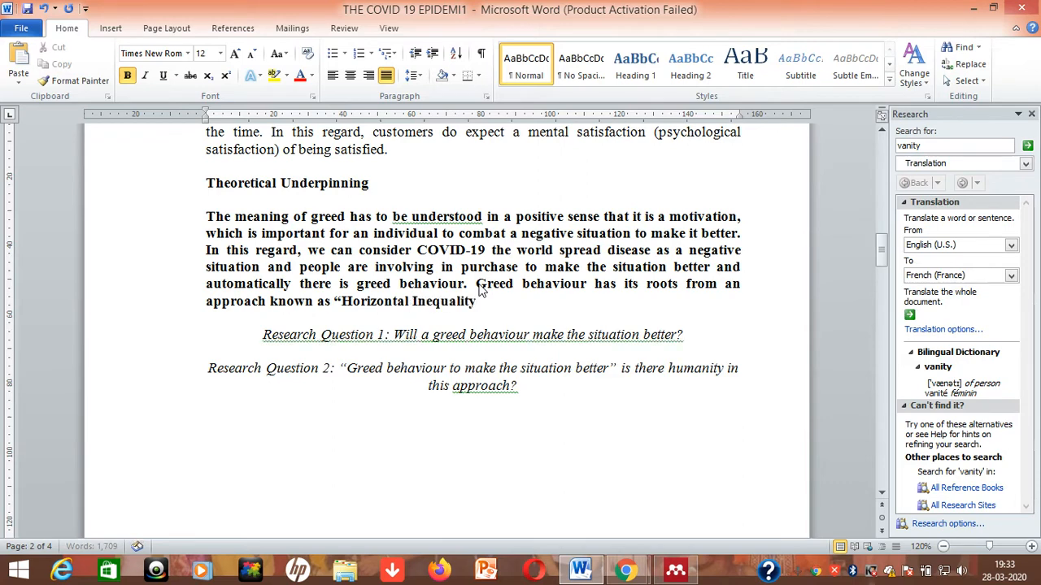
Step: Continue the sentence applying the same concept to the purchase situation during the pandemic
{"action": "type", "text": "and"}
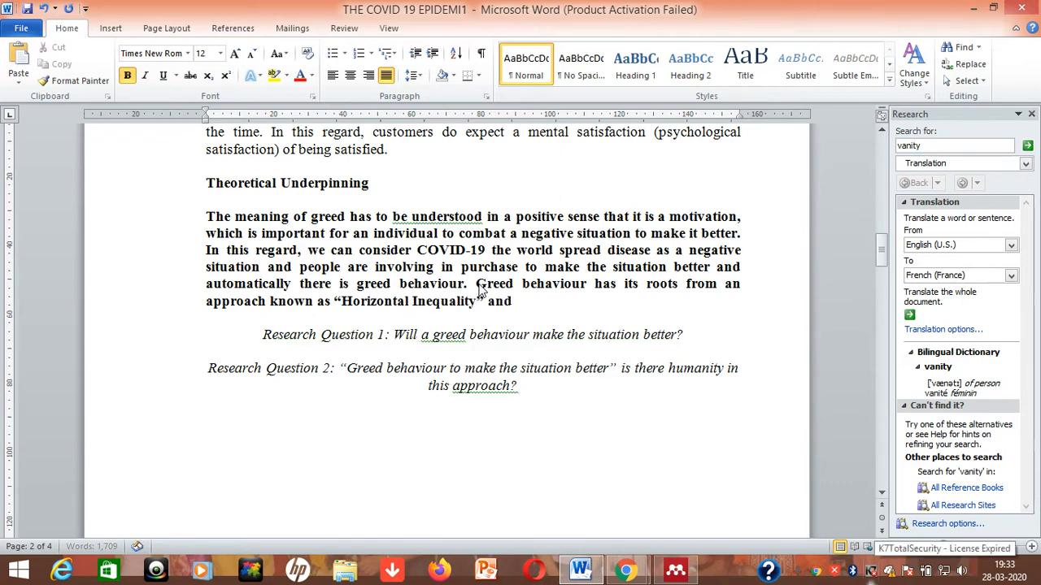
{"action": "type", "text": "the same can be appli"}
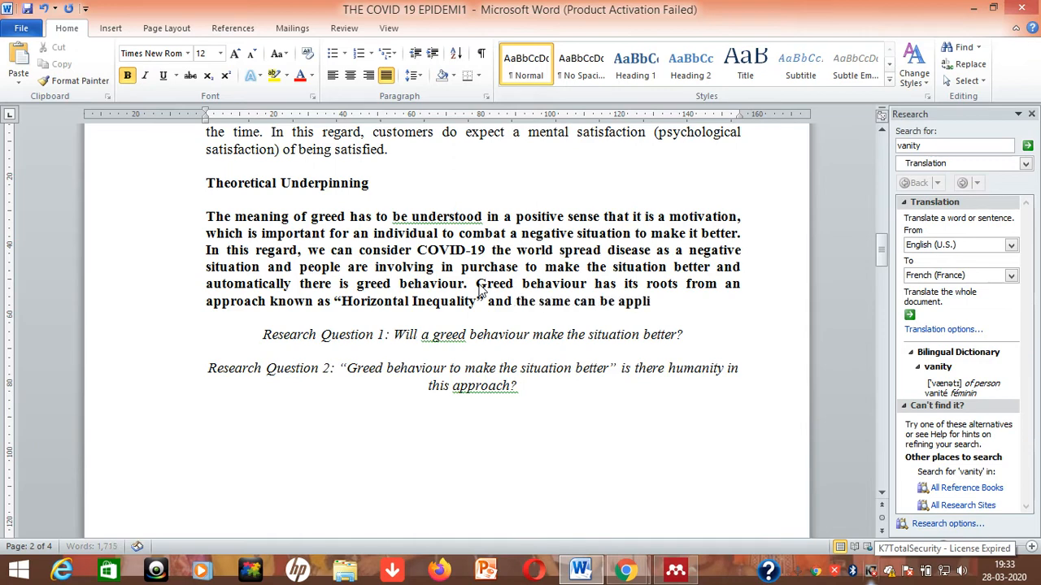
{"action": "type", "text": "ed for the"}
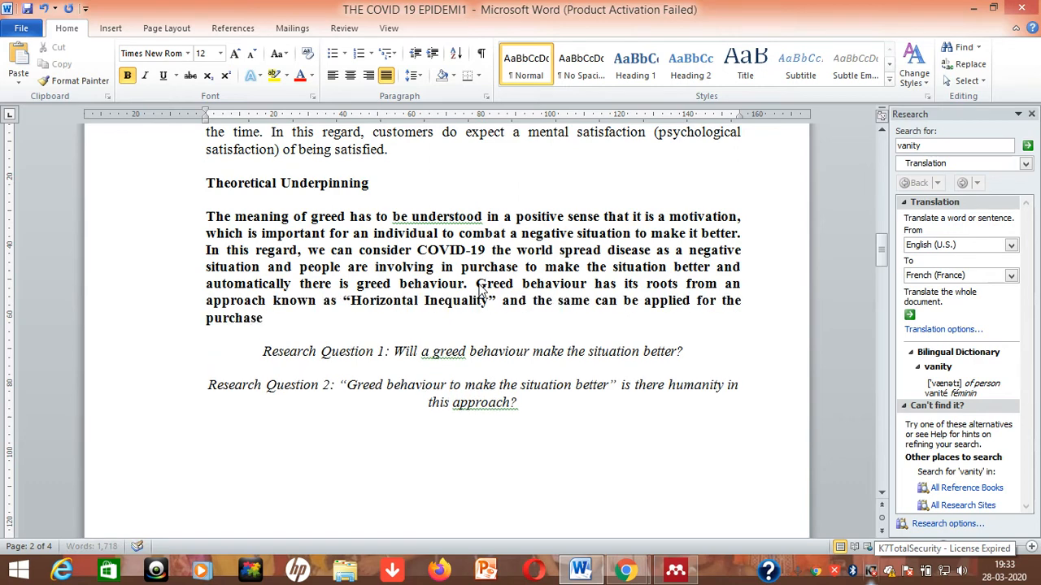
{"action": "type", "text": "situation"}
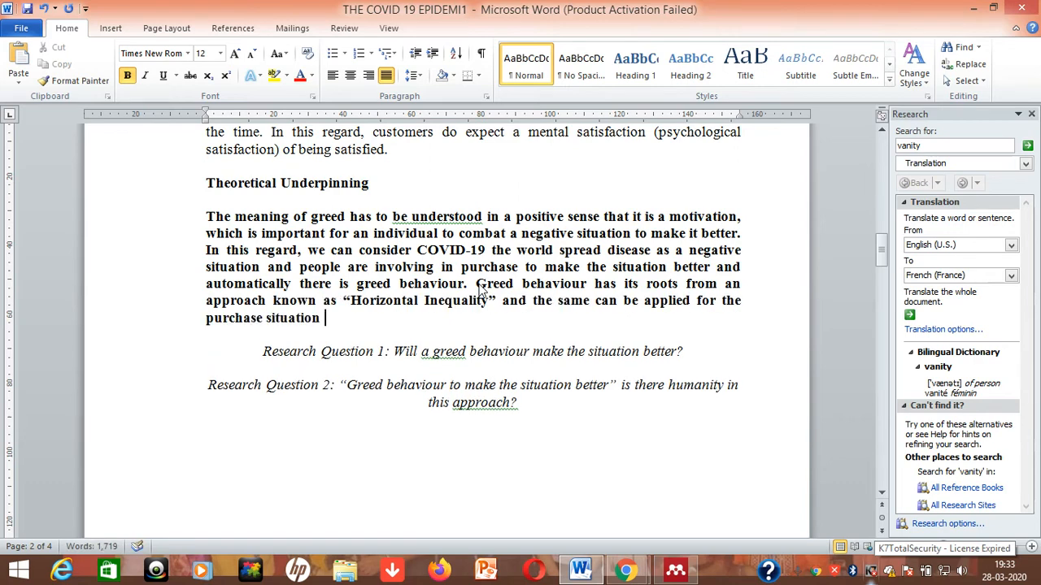
{"action": "type", "text": "during the"}
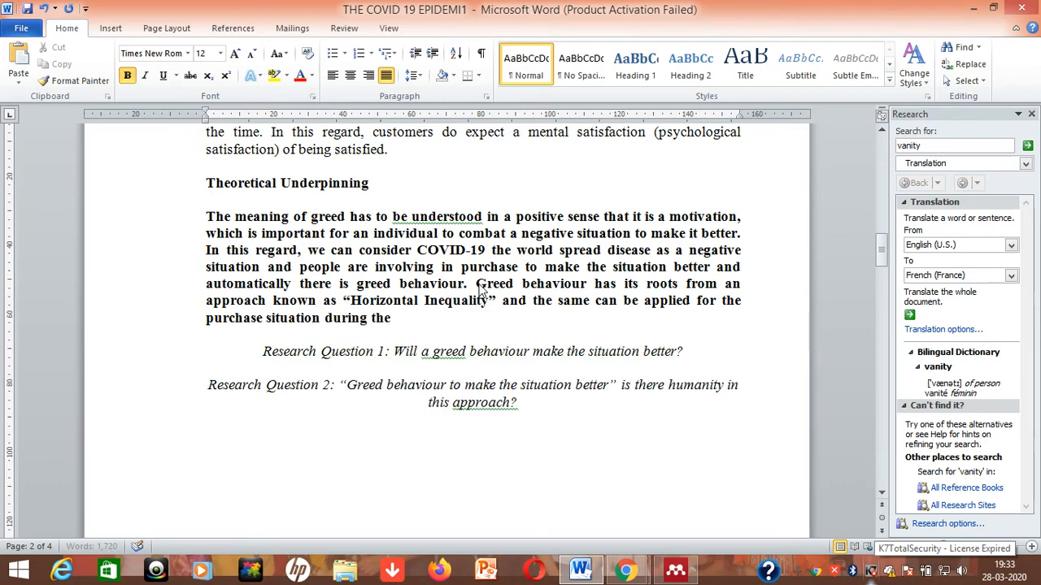